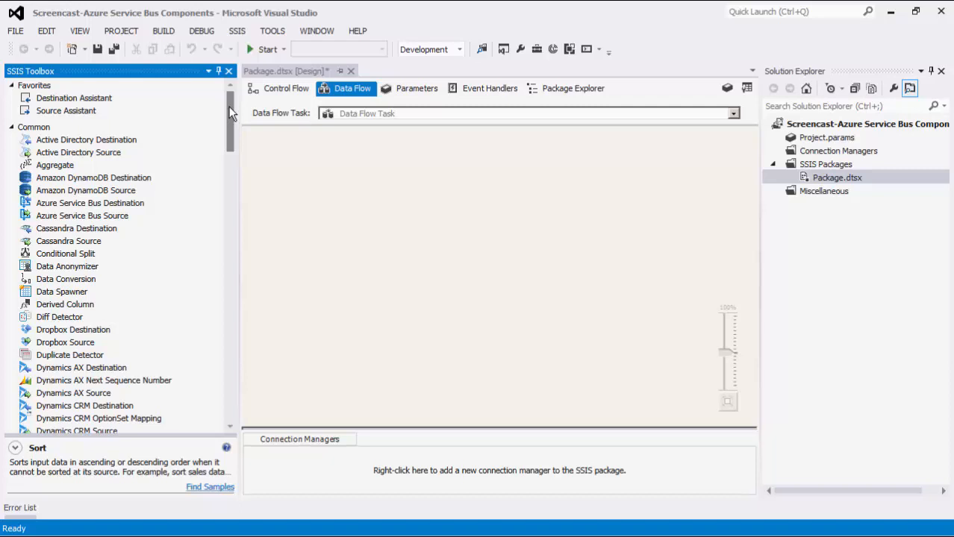
mouse_move(156, 201)
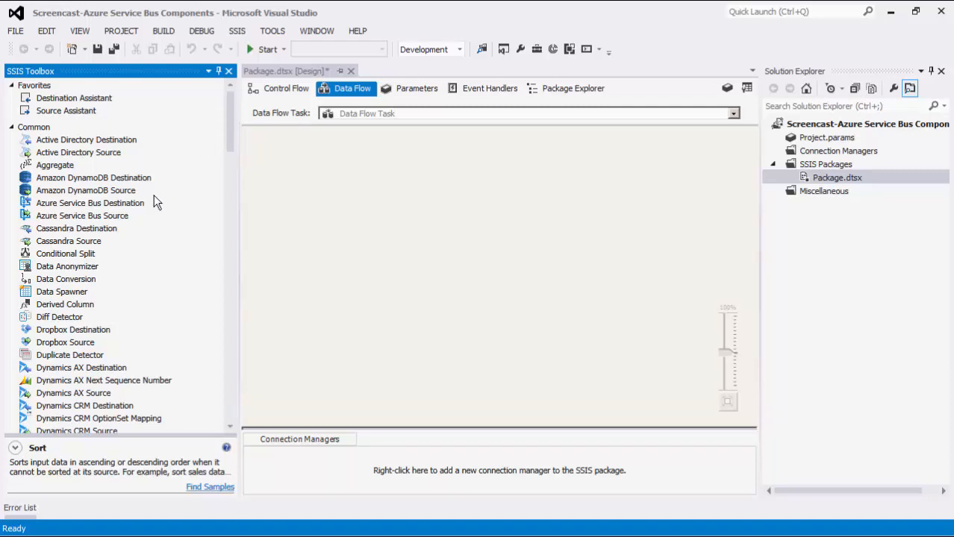
- Add a new Azure Service Bus connection manager to the package's Connection Managers area
left_click(81, 215)
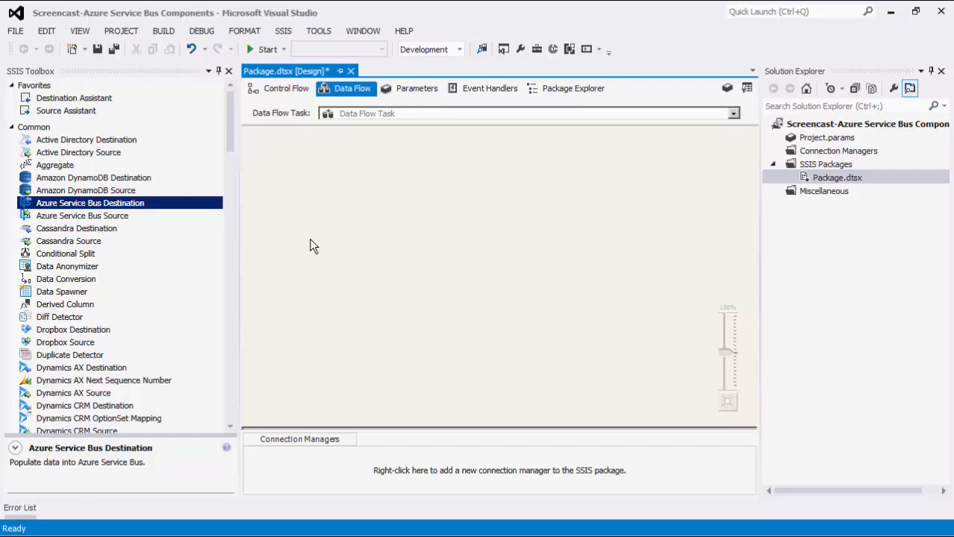
mouse_move(310, 463)
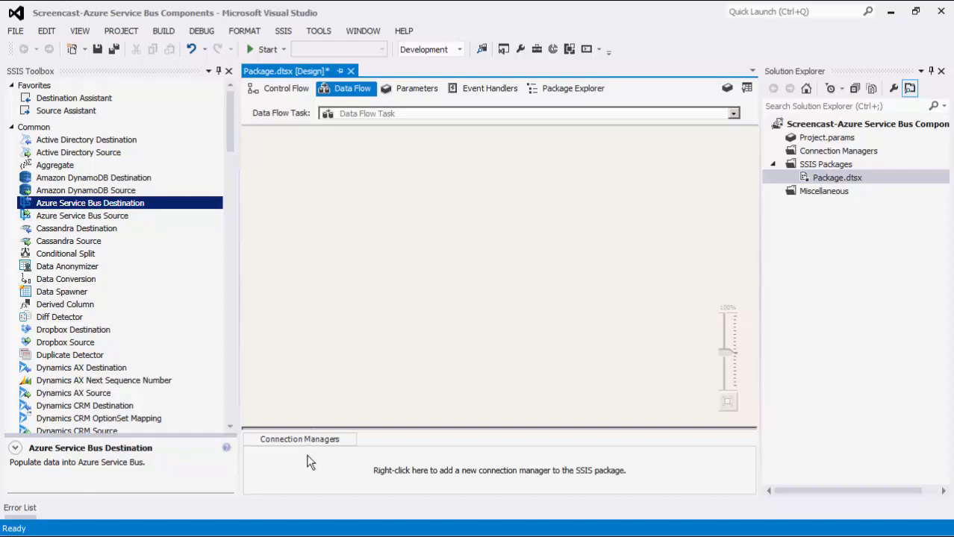
right_click(310, 461)
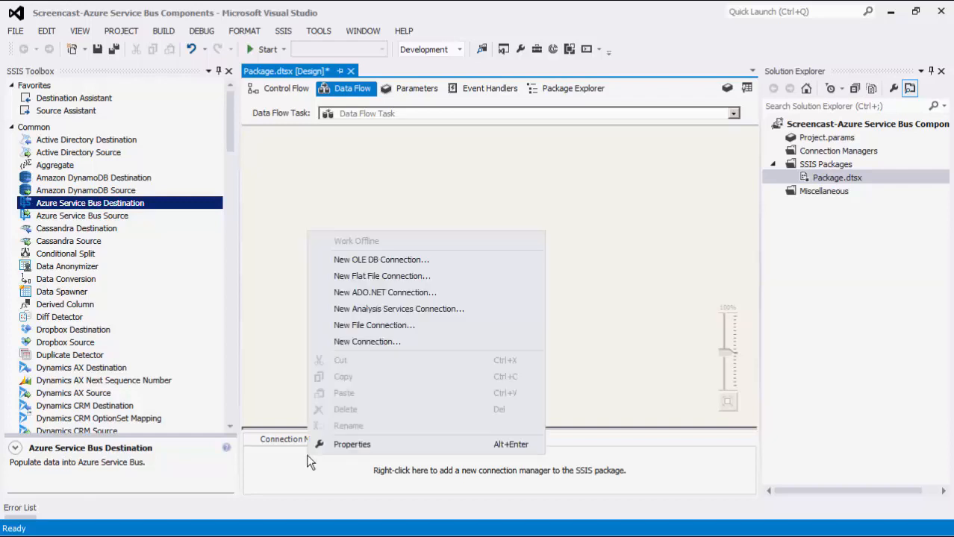
left_click(368, 340)
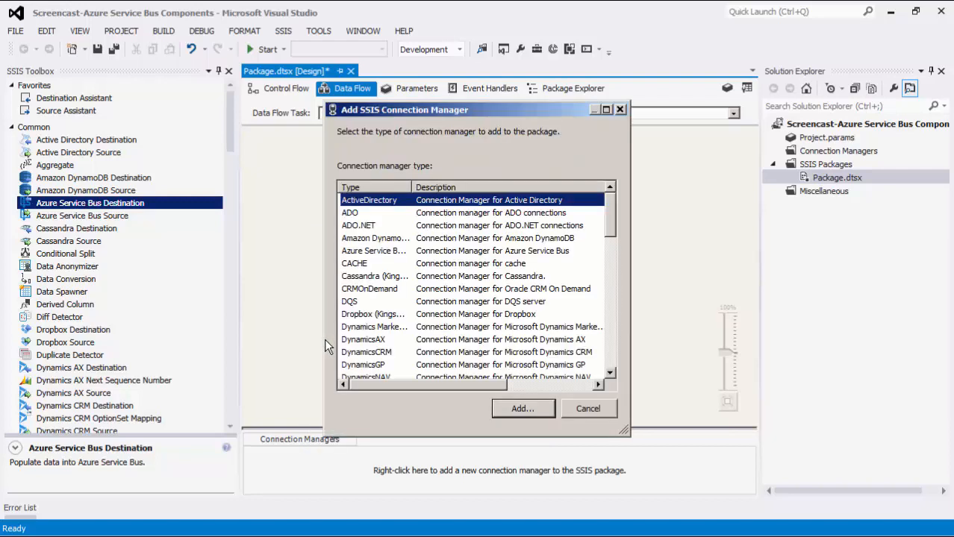
left_click(373, 251)
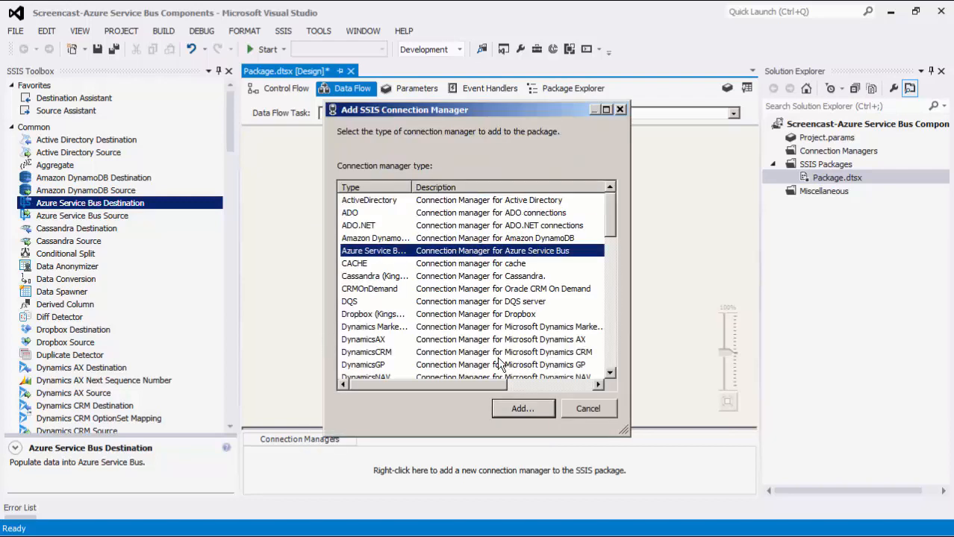
left_click(523, 409)
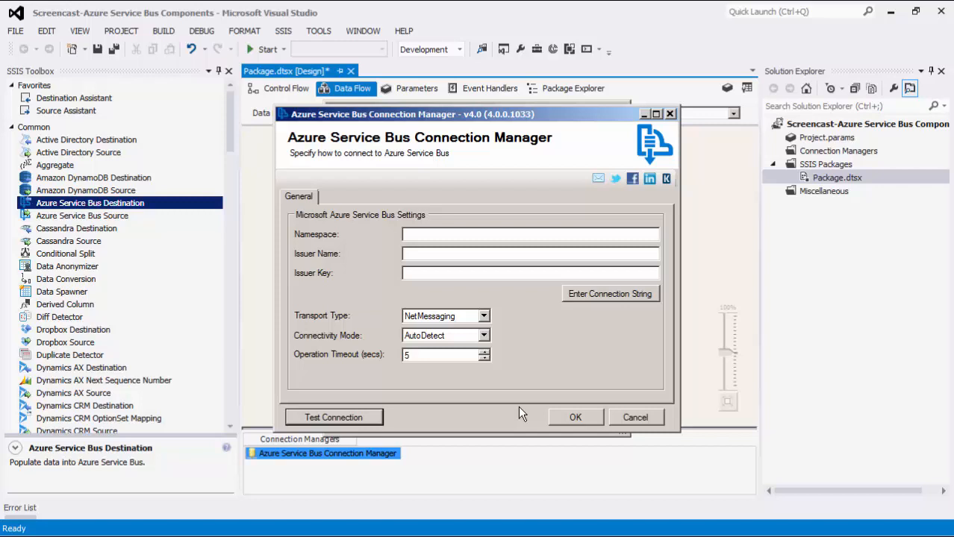
type("kingswaysoft-test")
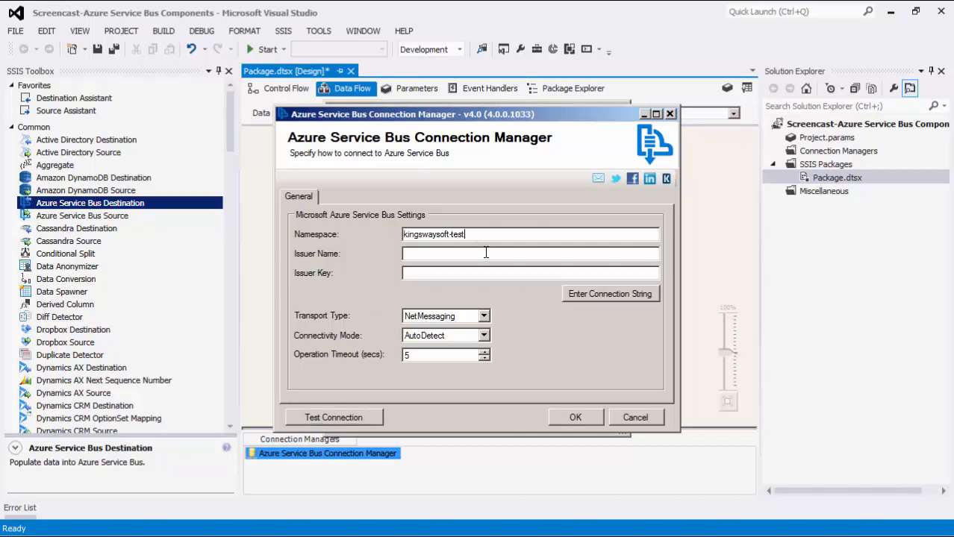
left_click(485, 254)
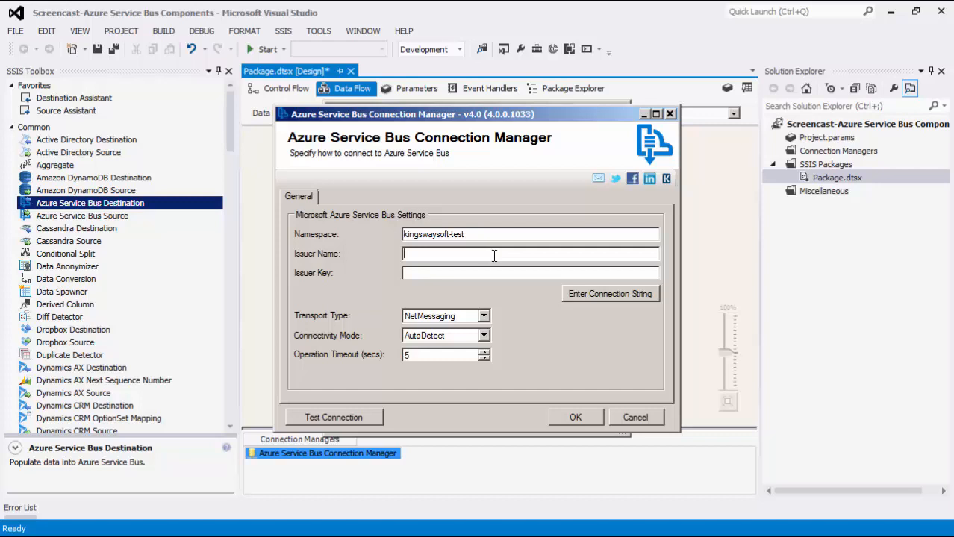
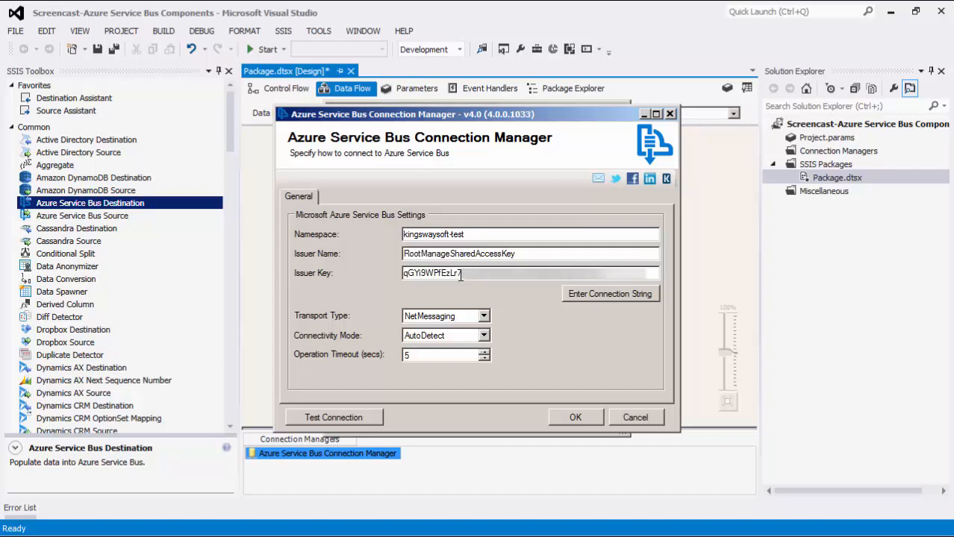
mouse_move(609, 293)
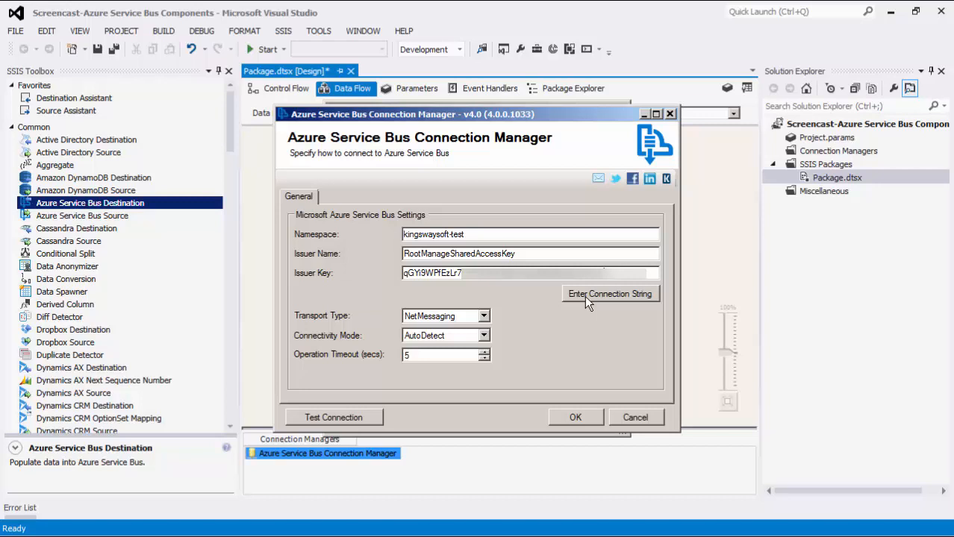
- Supply the full Service Bus connection string so the namespace expands to its servicebus.windows.net address
left_click(609, 292)
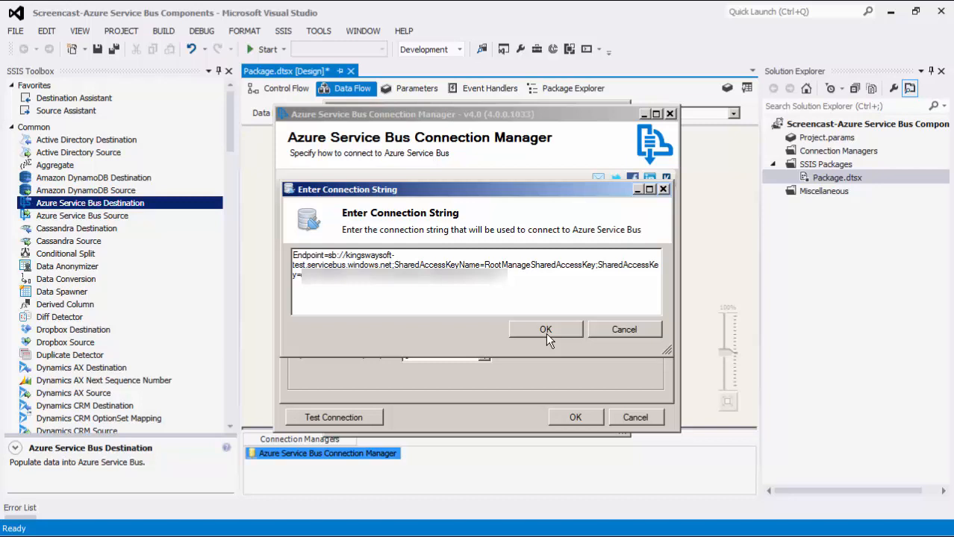
left_click(547, 330)
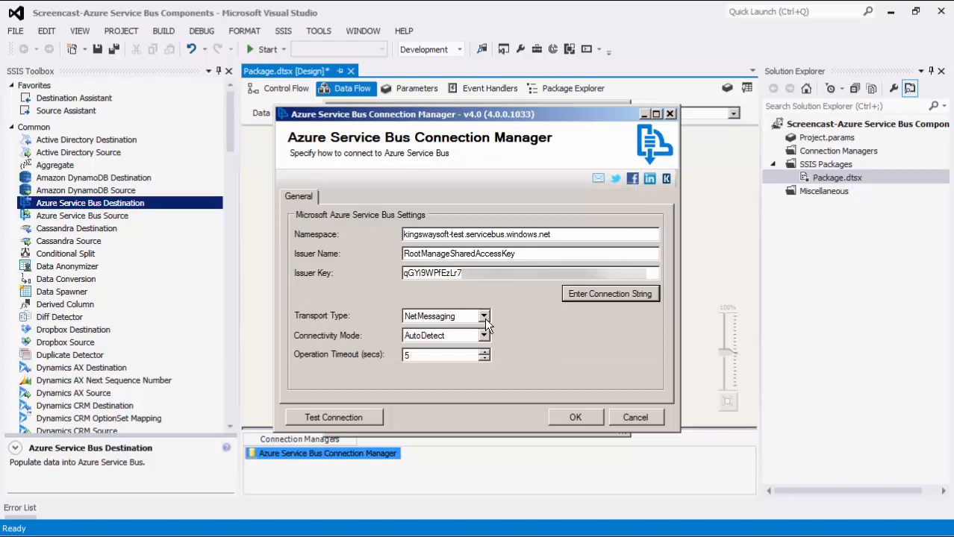
- Keep NetMessaging transport and auto-detect connectivity, then confirm the Service Bus connection test succeeds
left_click(484, 317)
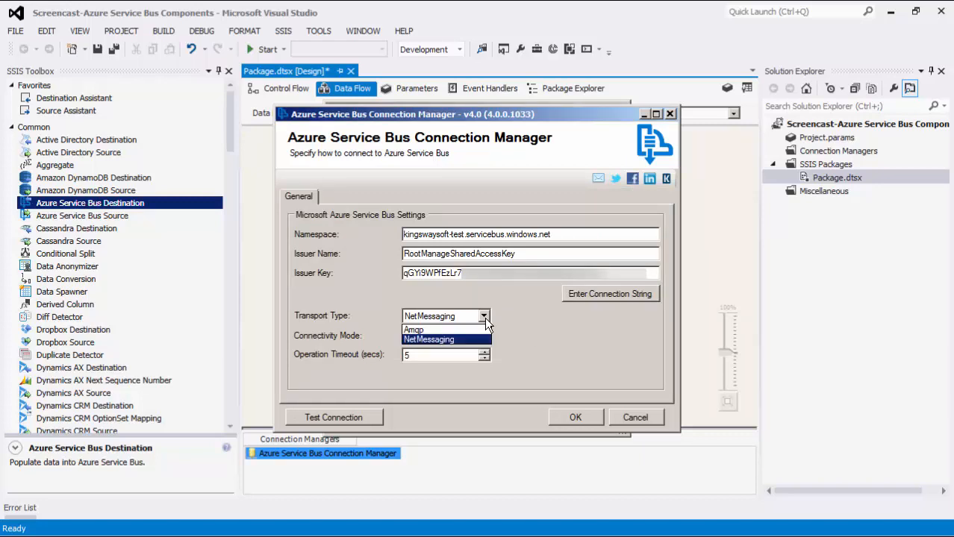
left_click(428, 340)
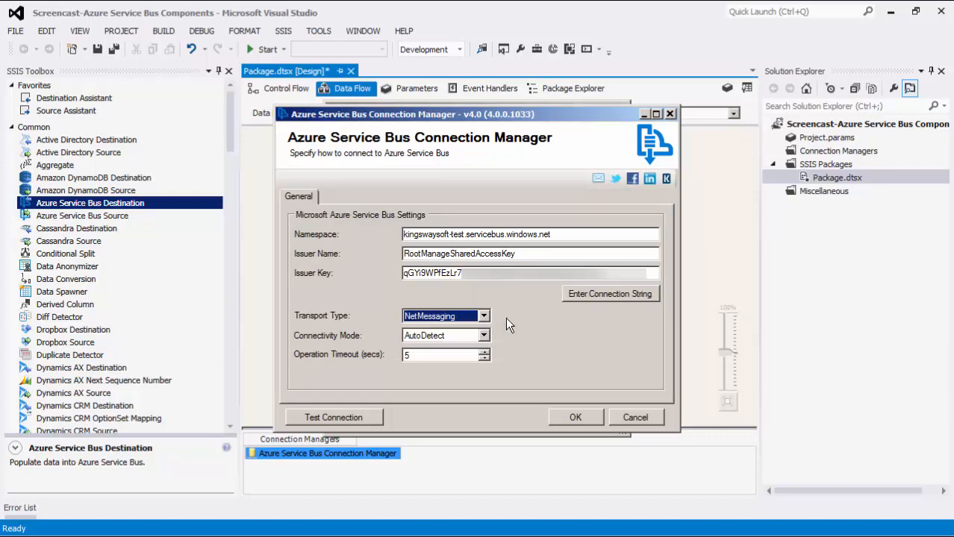
left_click(483, 334)
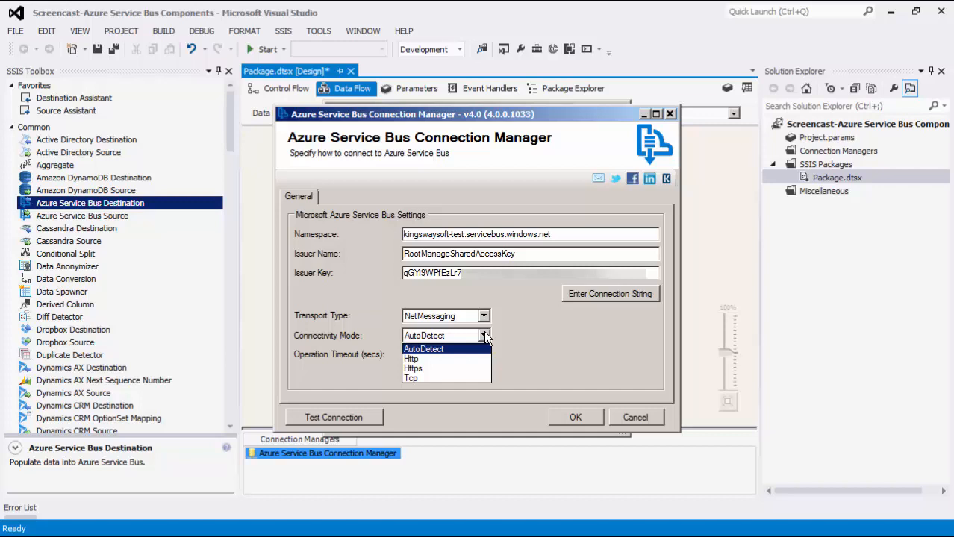
left_click(424, 350)
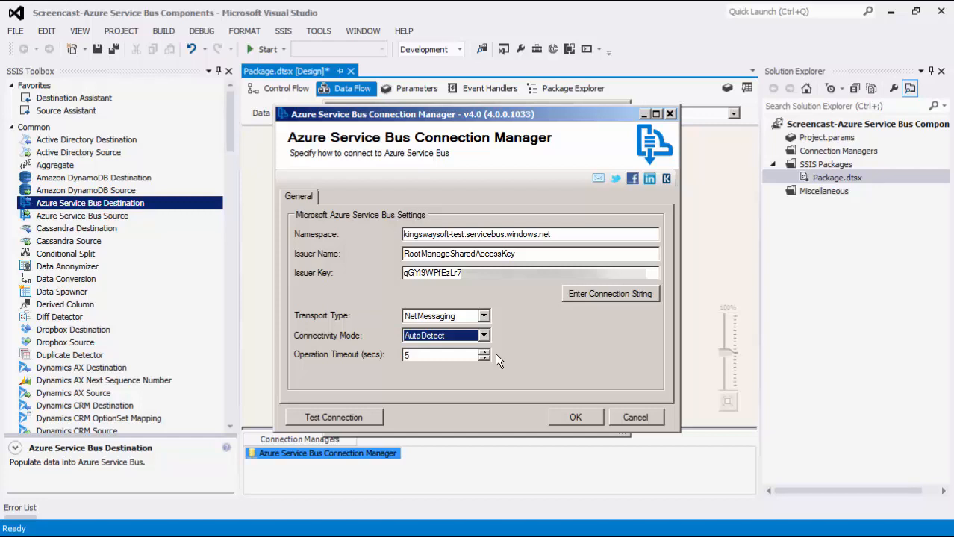
mouse_move(366, 424)
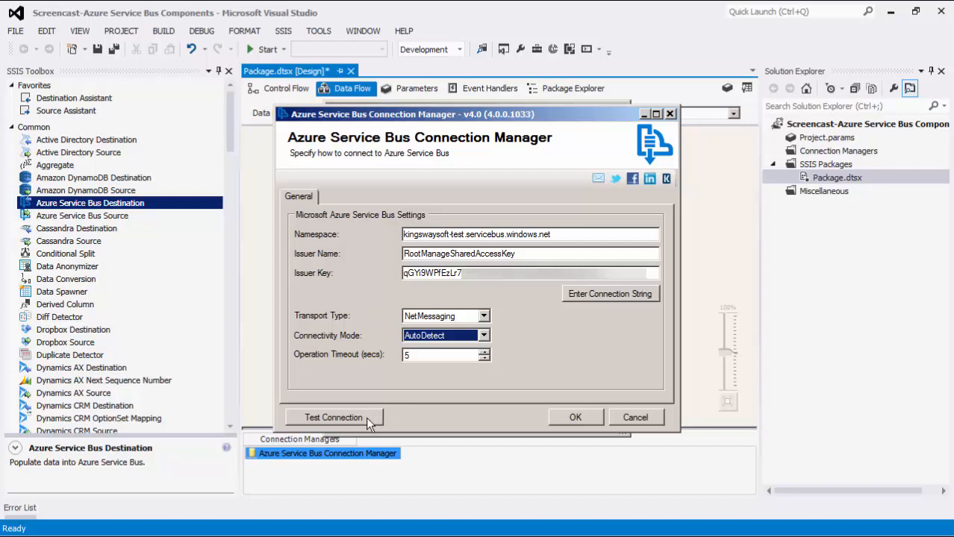
left_click(333, 418)
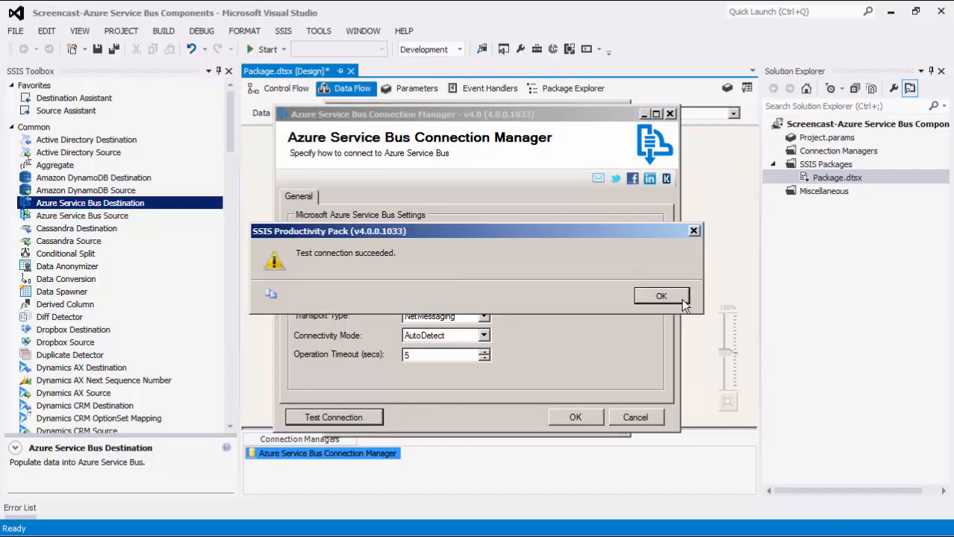
left_click(661, 295)
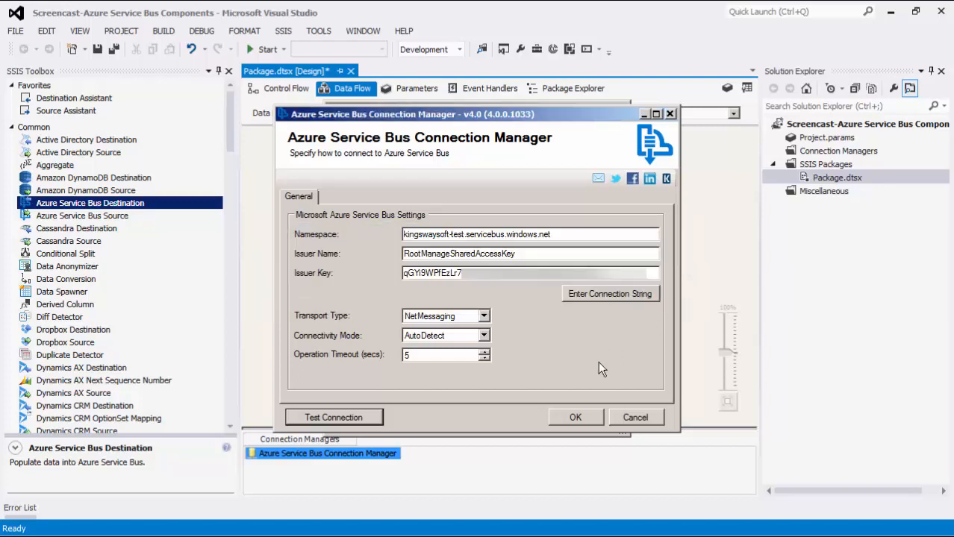
- Save the new connection manager and place an Azure Service Bus Source onto the data flow canvas
left_click(576, 418)
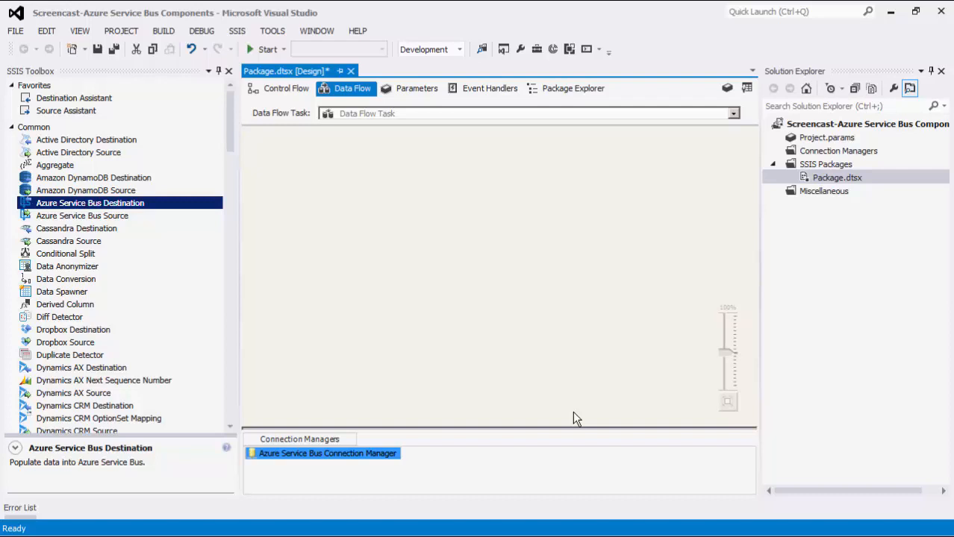
left_click(838, 150)
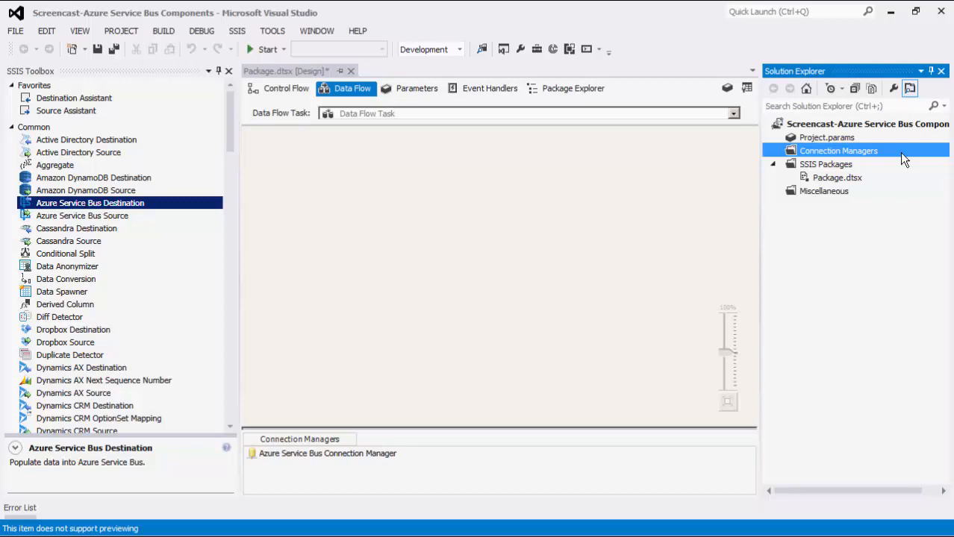
left_click(82, 215)
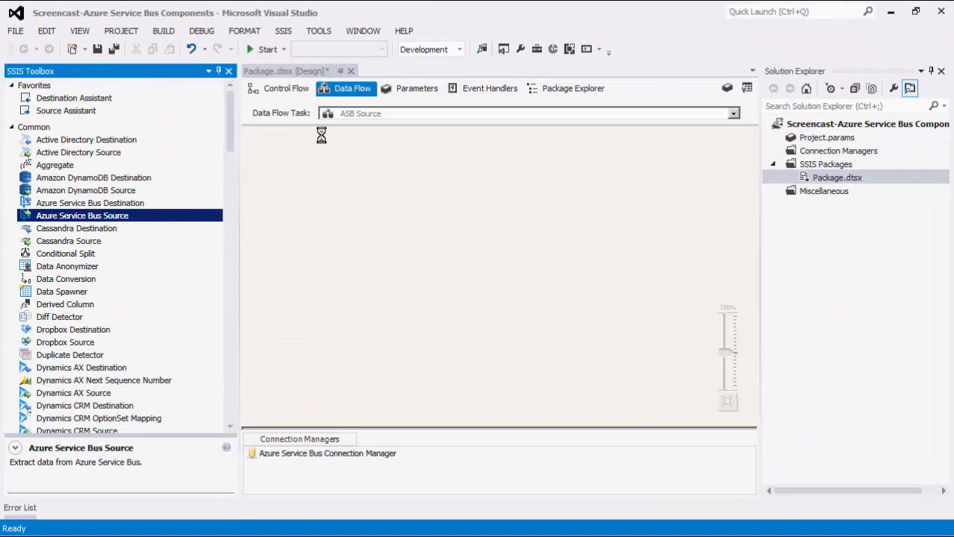
left_click_drag(82, 215, 410, 150)
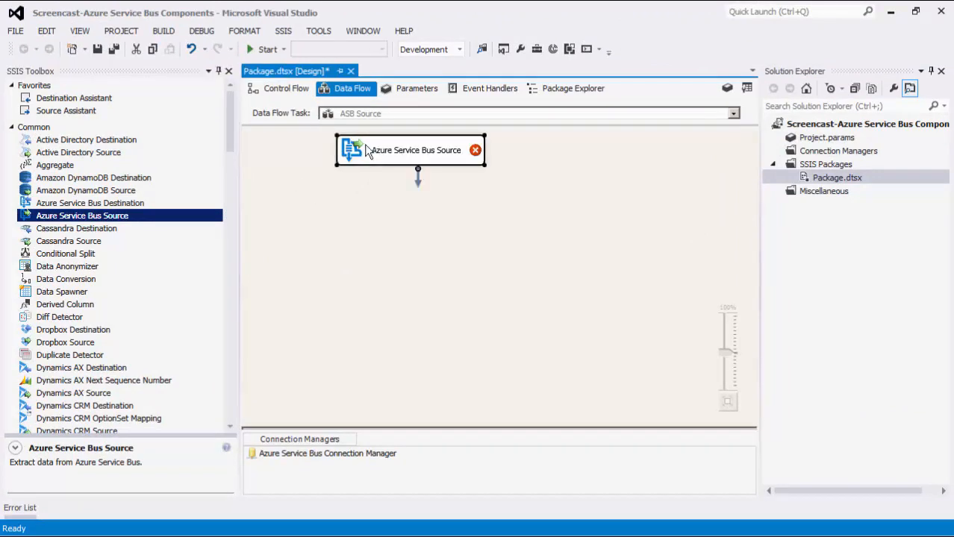
- Assign the new Service Bus connection manager to the source and enter the name destination
double_click(411, 150)
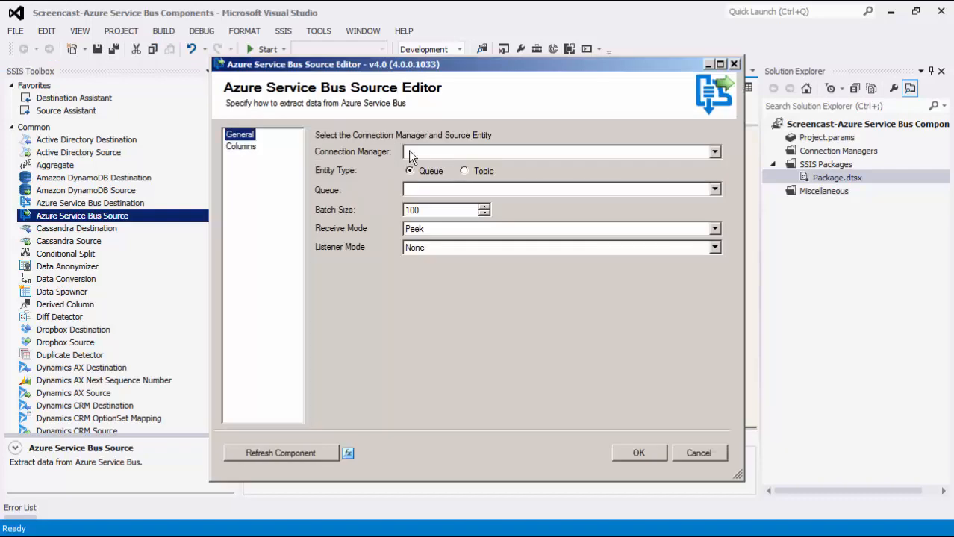
left_click(714, 152)
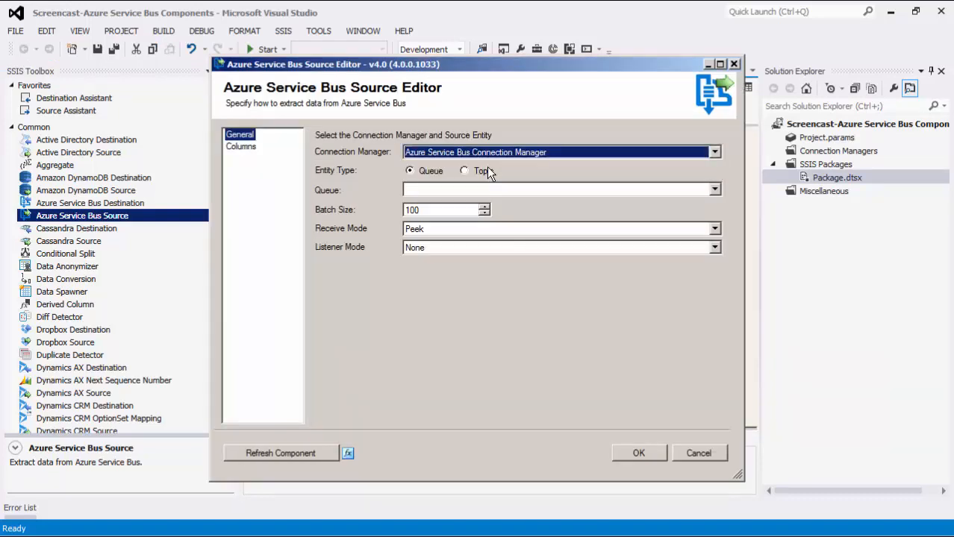
type("destination")
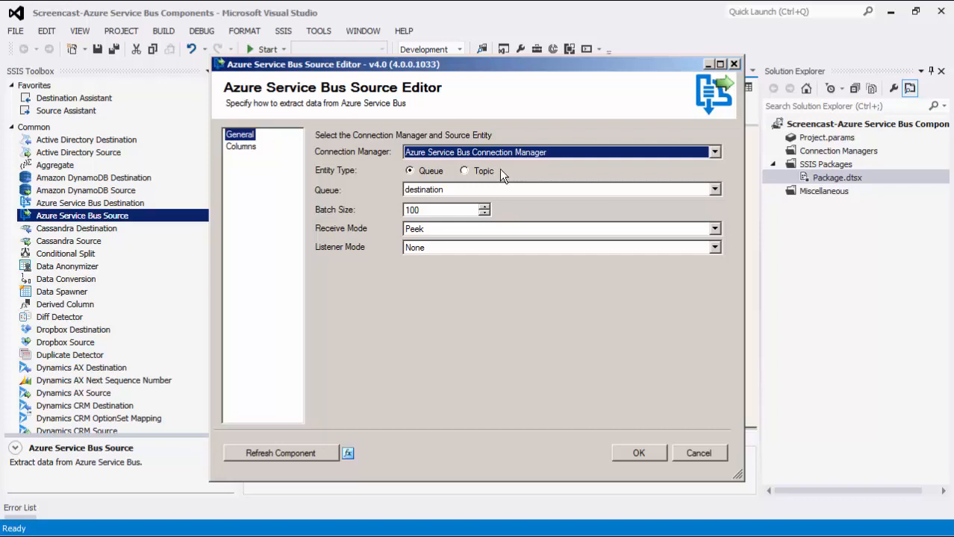
left_click(464, 170)
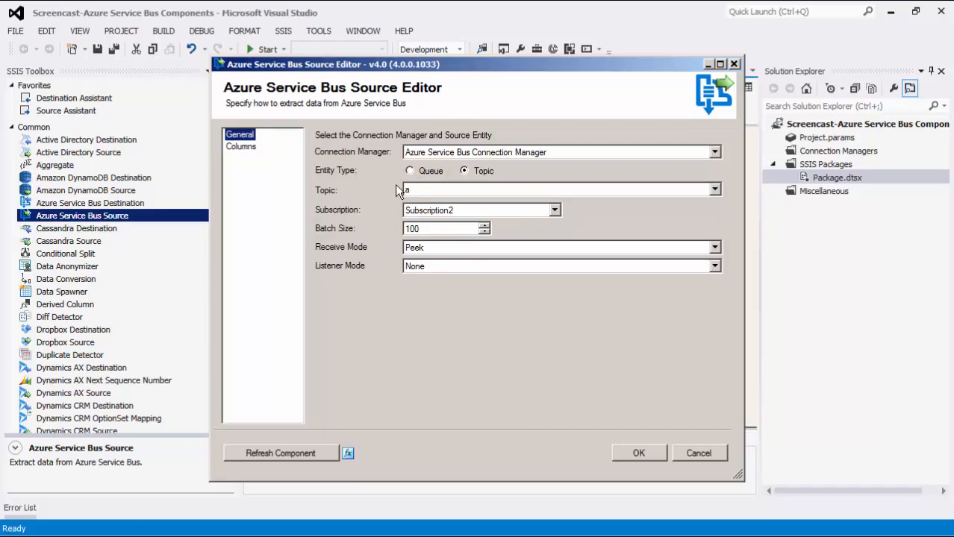
mouse_move(382, 209)
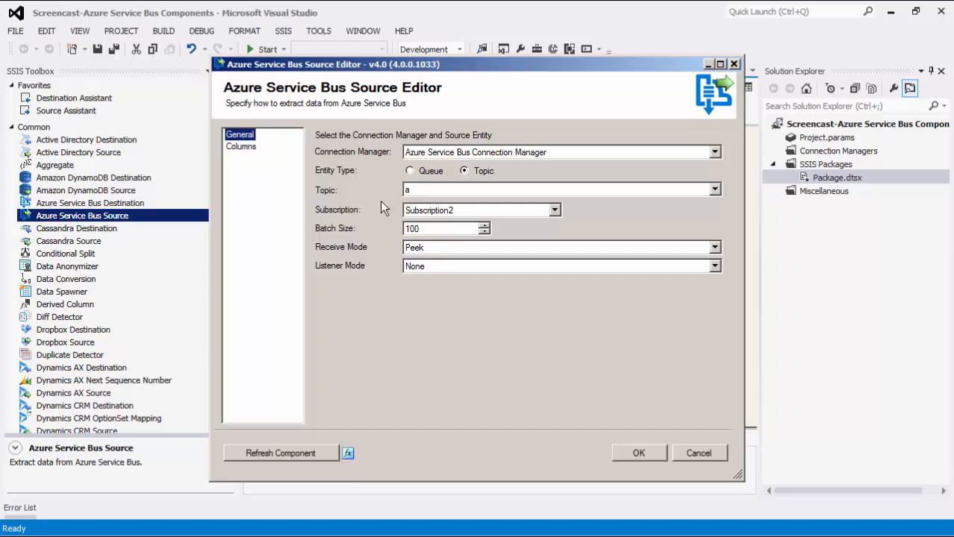
mouse_move(415, 188)
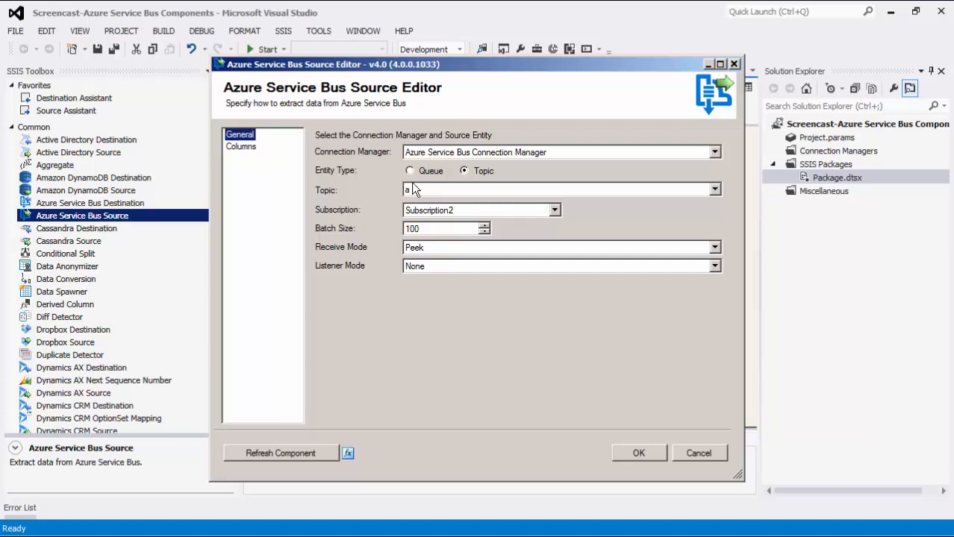
- Switch the source to read from a queue and select the queue named destination
left_click(409, 170)
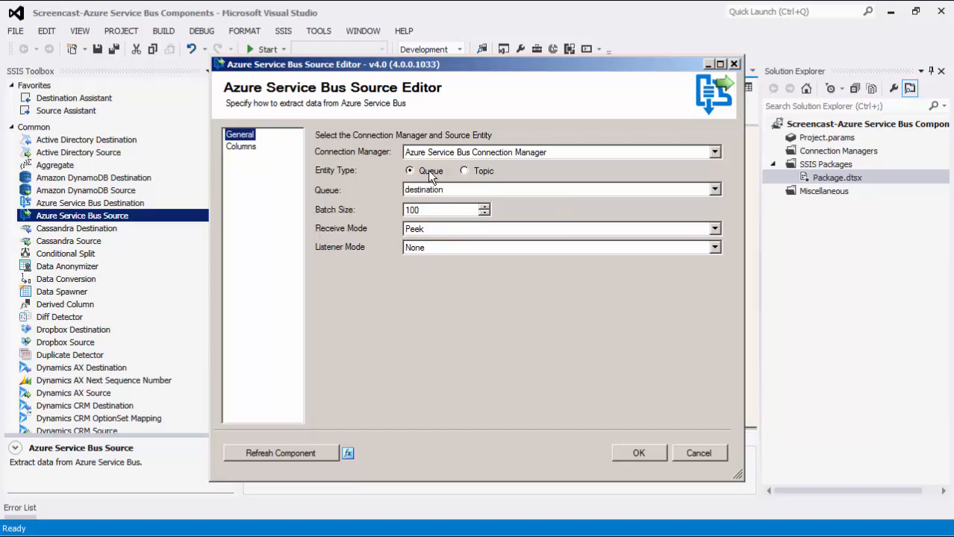
left_click(713, 188)
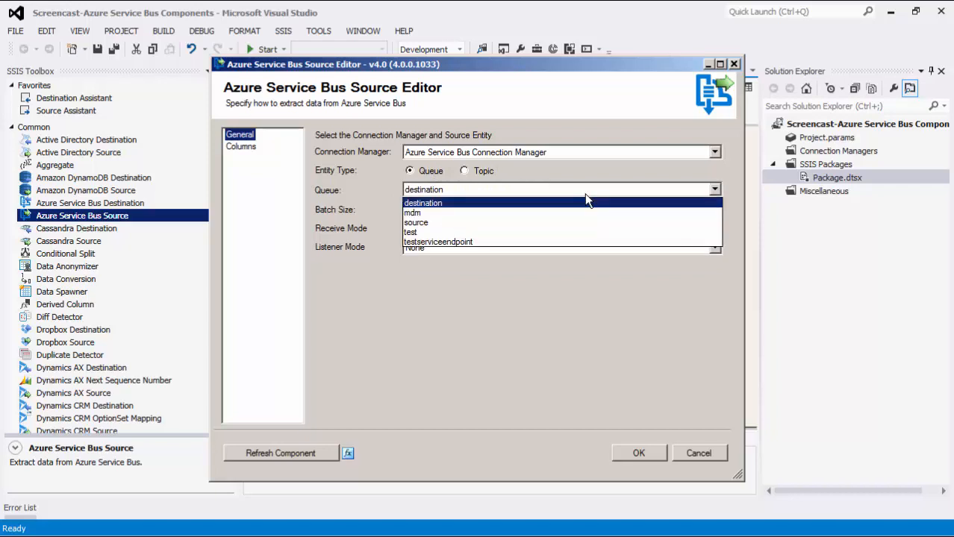
mouse_move(582, 212)
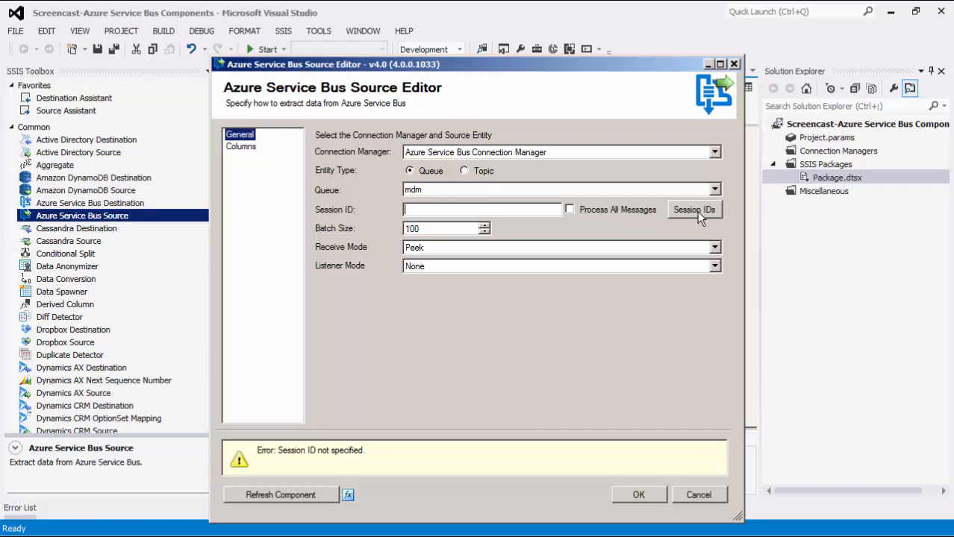
mouse_move(640, 218)
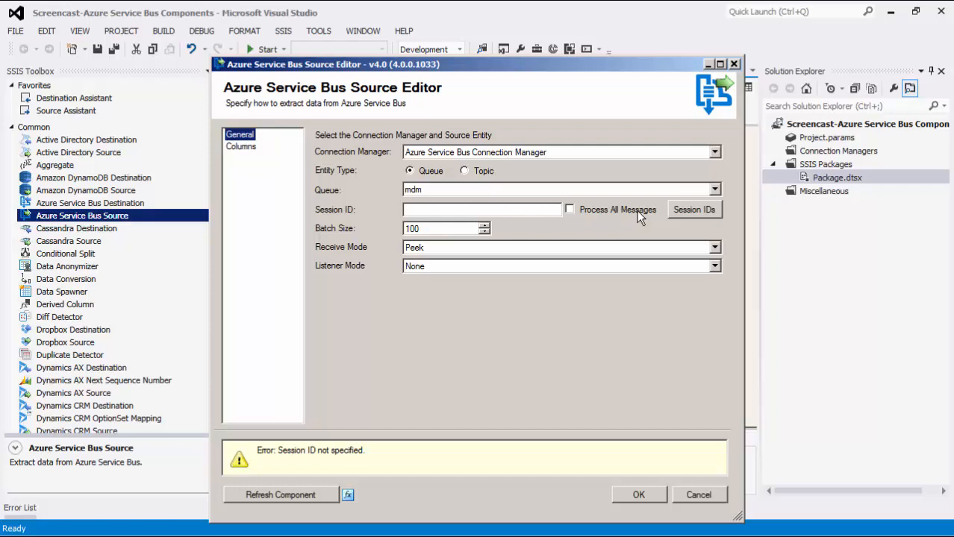
left_click(713, 189)
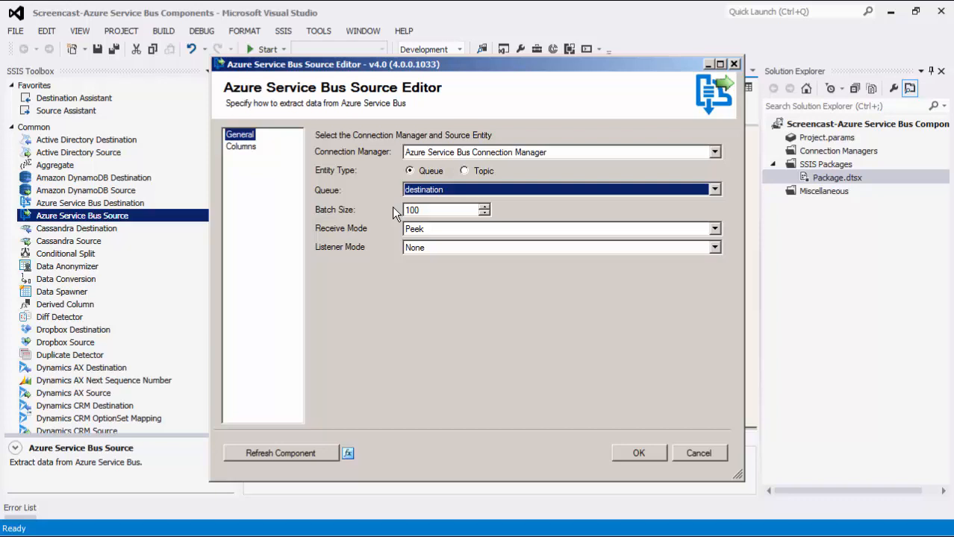
mouse_move(711, 229)
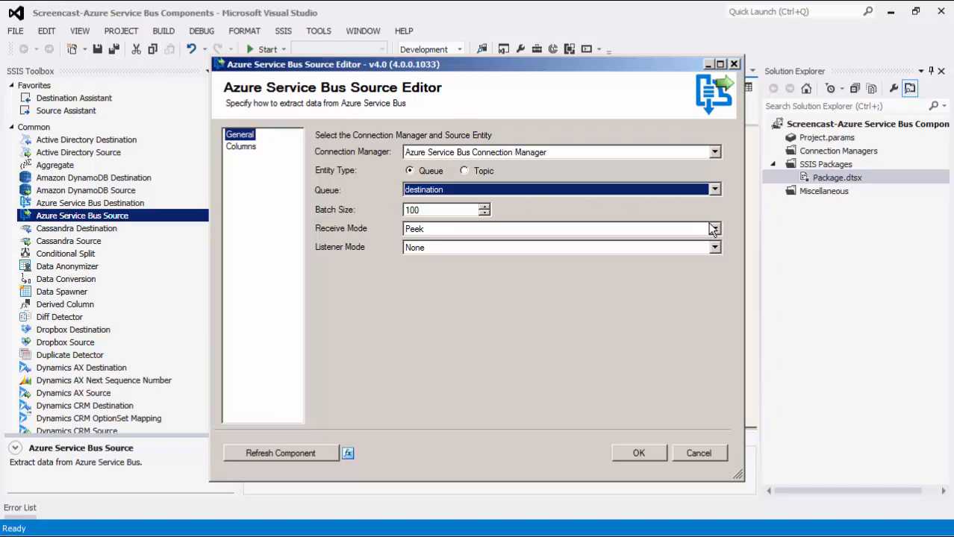
left_click(713, 230)
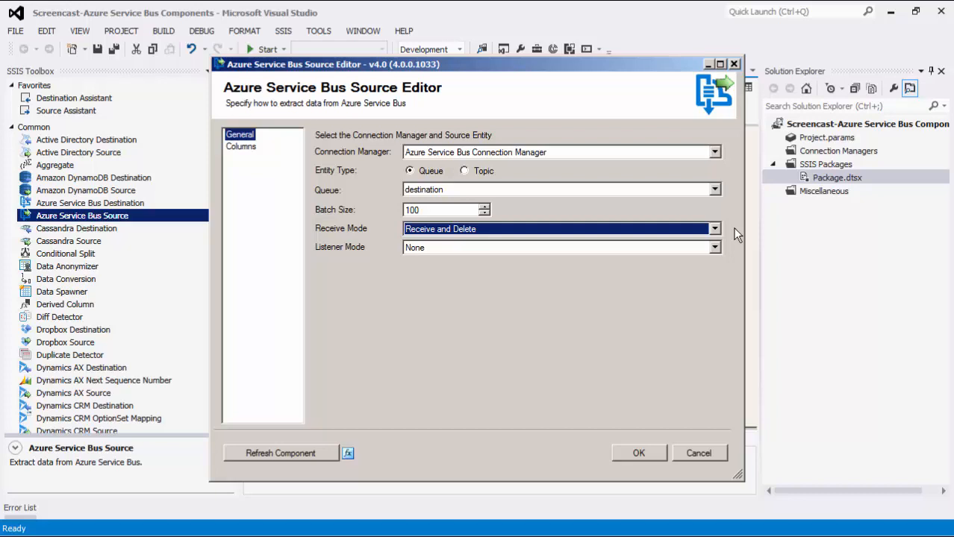
mouse_move(713, 248)
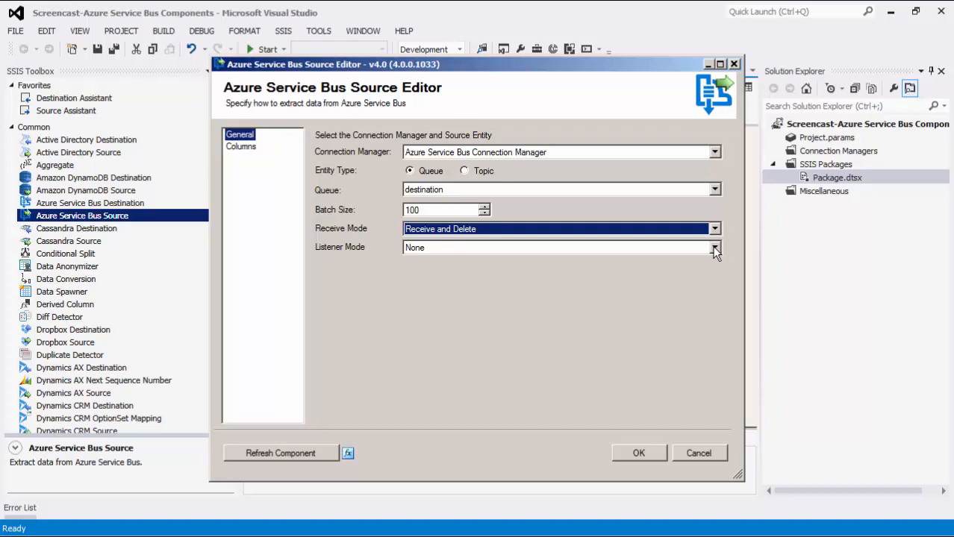
left_click(713, 248)
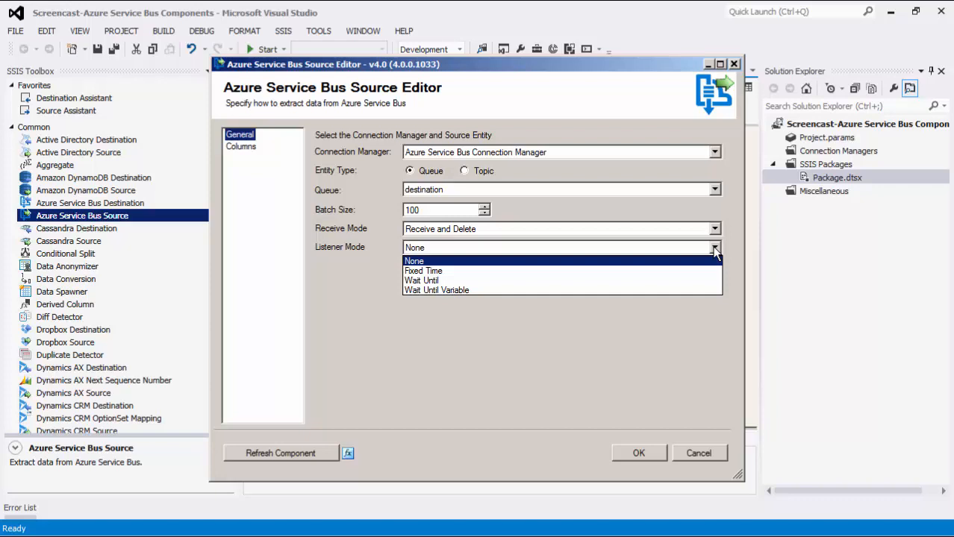
left_click(714, 230)
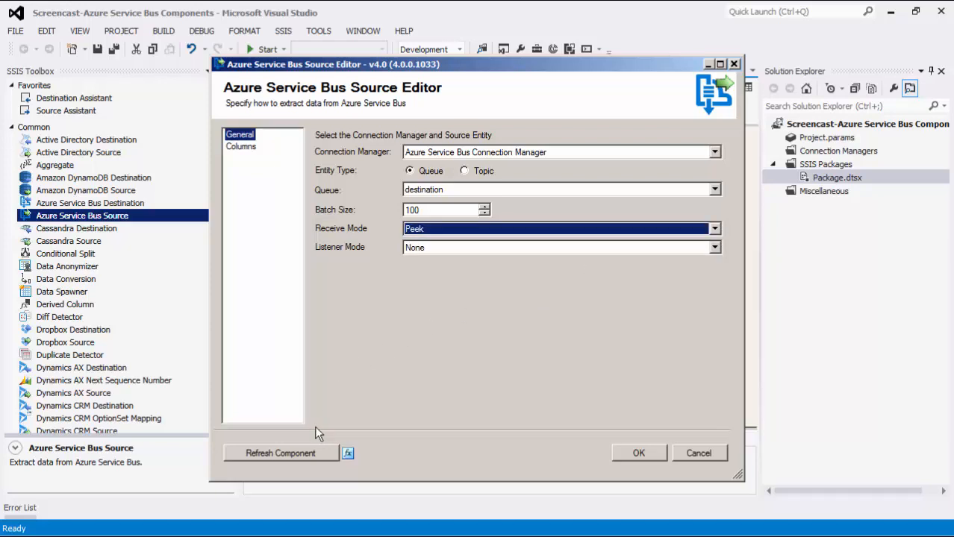
mouse_move(325, 463)
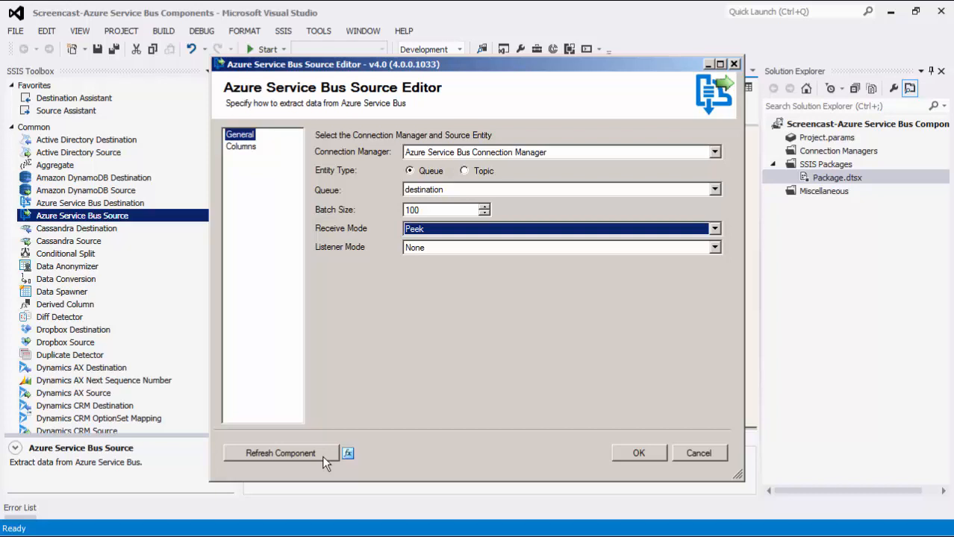
mouse_move(314, 299)
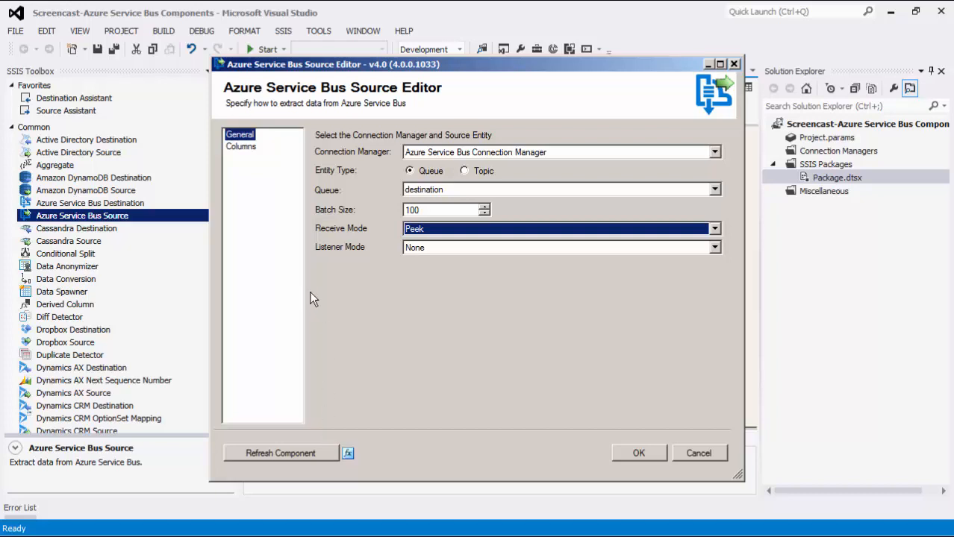
- Review the source's output message fields, cancel adding a custom field, and accept the source settings
left_click(240, 146)
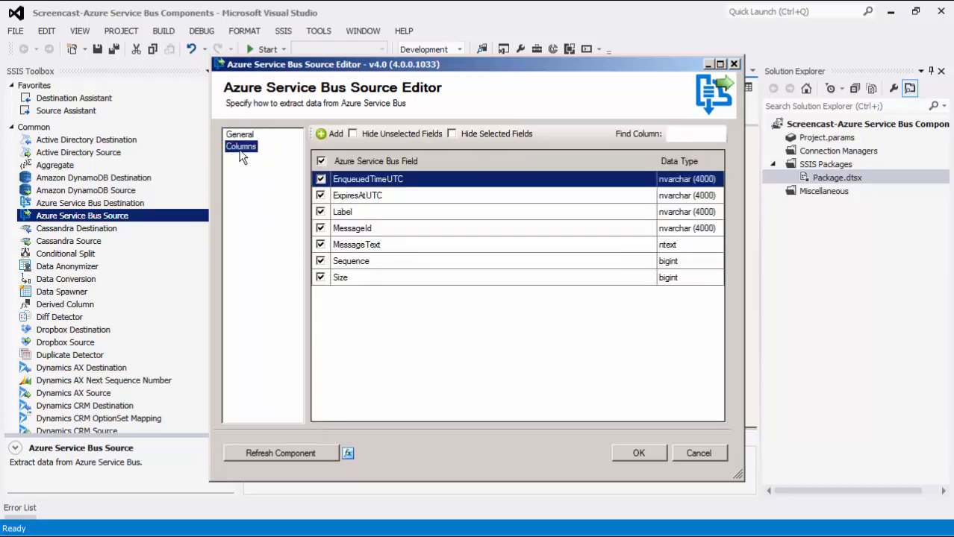
mouse_move(425, 203)
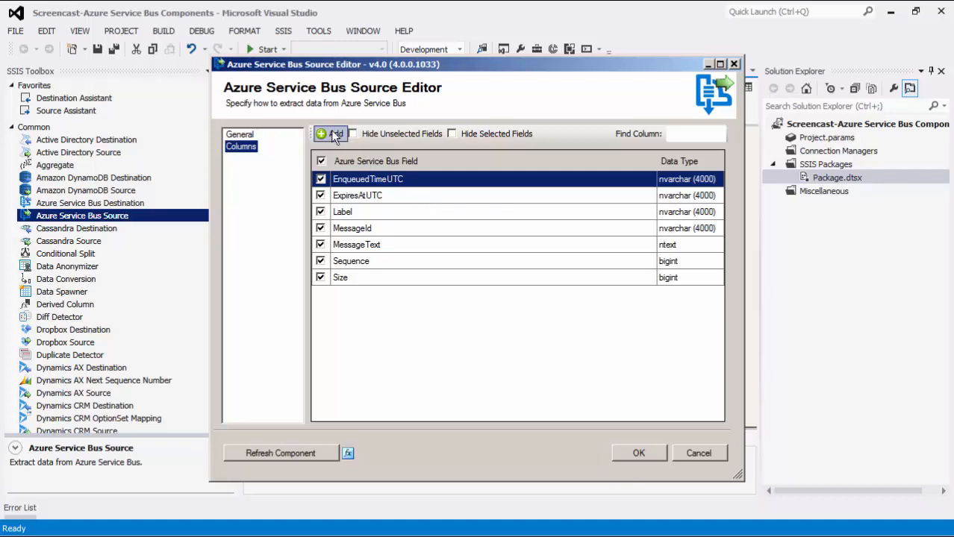
left_click(329, 134)
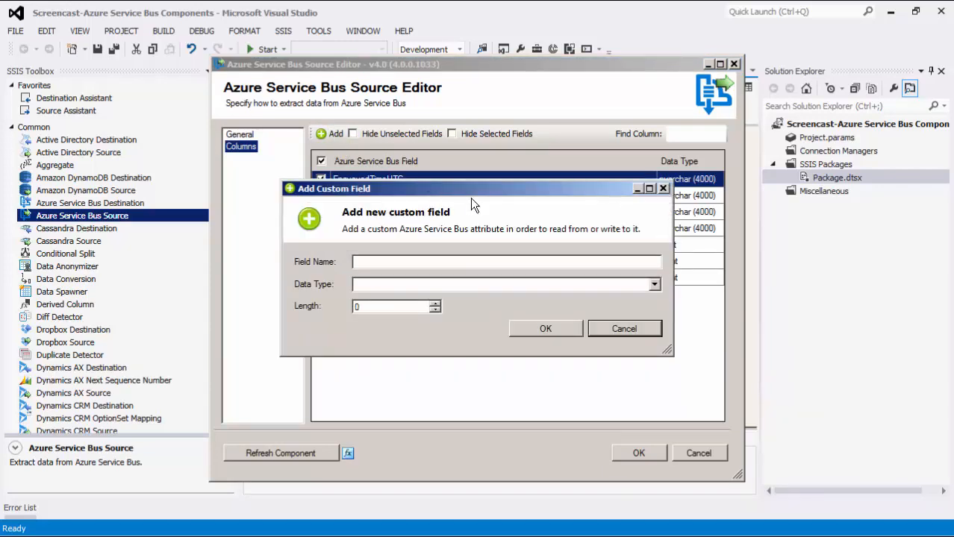
mouse_move(666, 280)
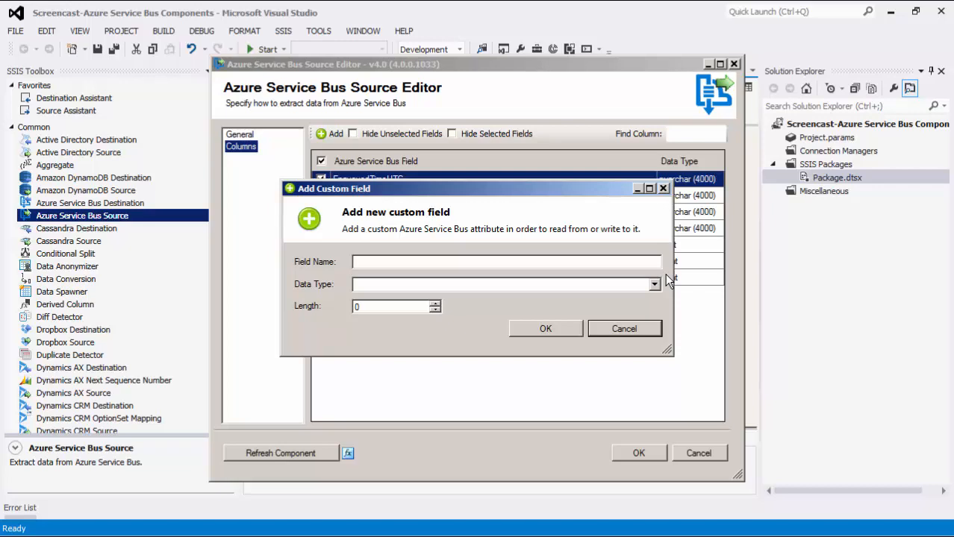
left_click(624, 328)
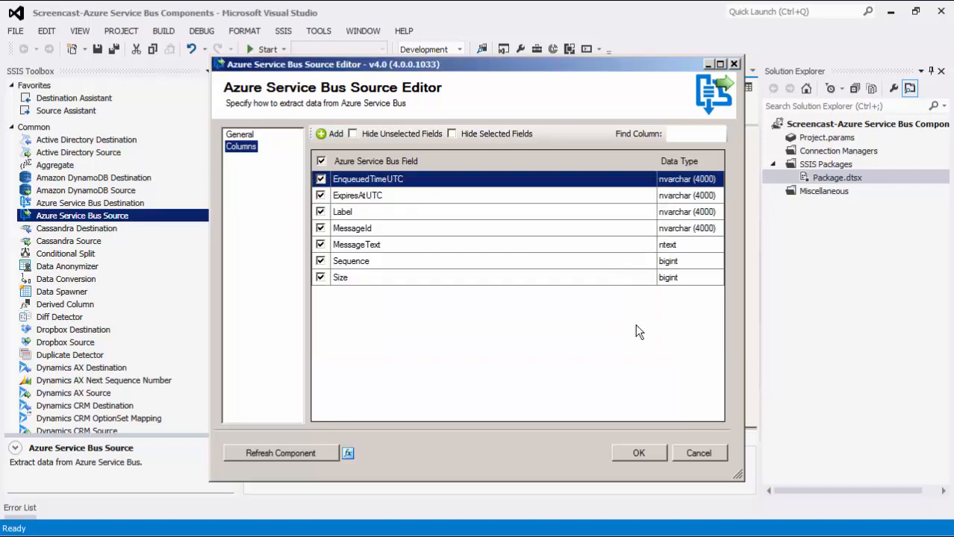
left_click(639, 454)
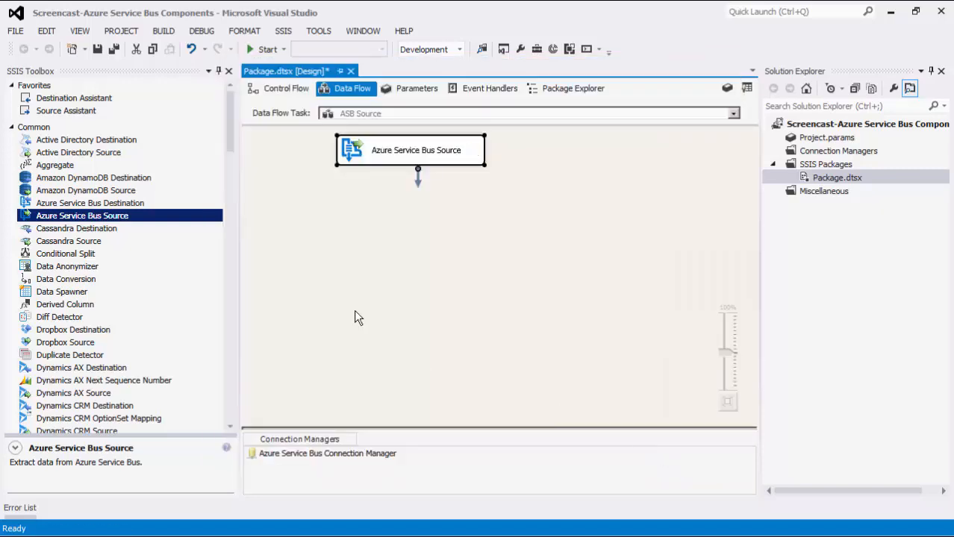
- Place a DataReader Destination below the source and connect the source output to it
scroll("down", 3)
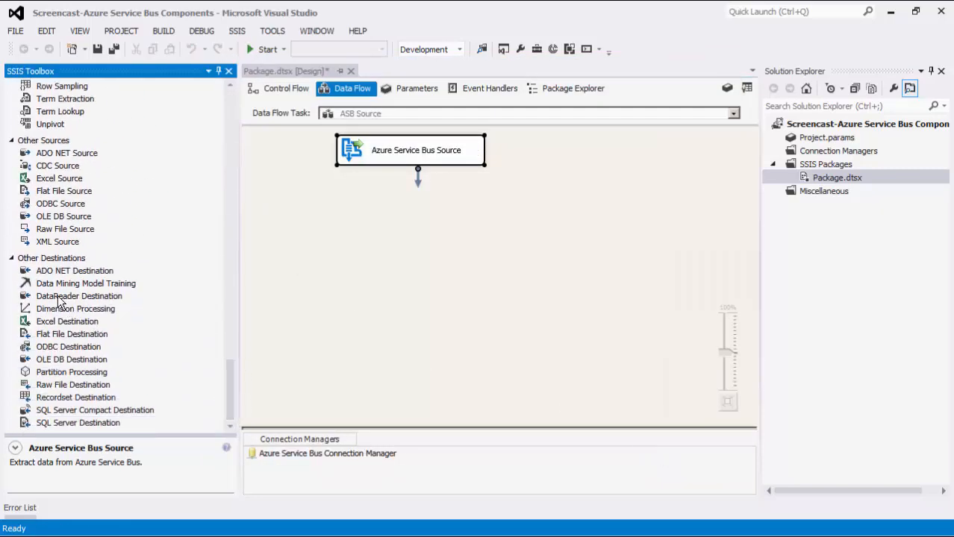
left_click_drag(79, 295, 436, 227)
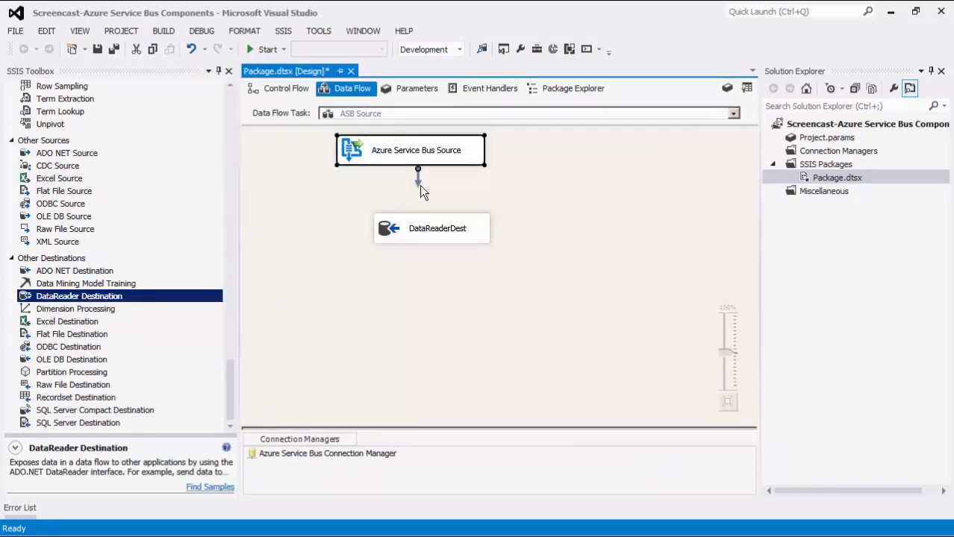
left_click_drag(418, 170, 431, 217)
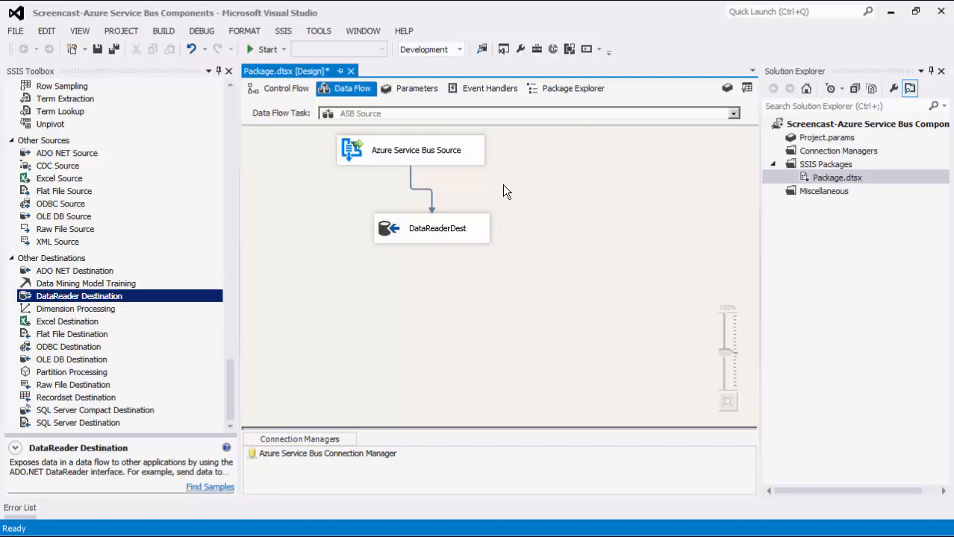
- Execute the data flow task successfully and return to design mode
right_click(505, 192)
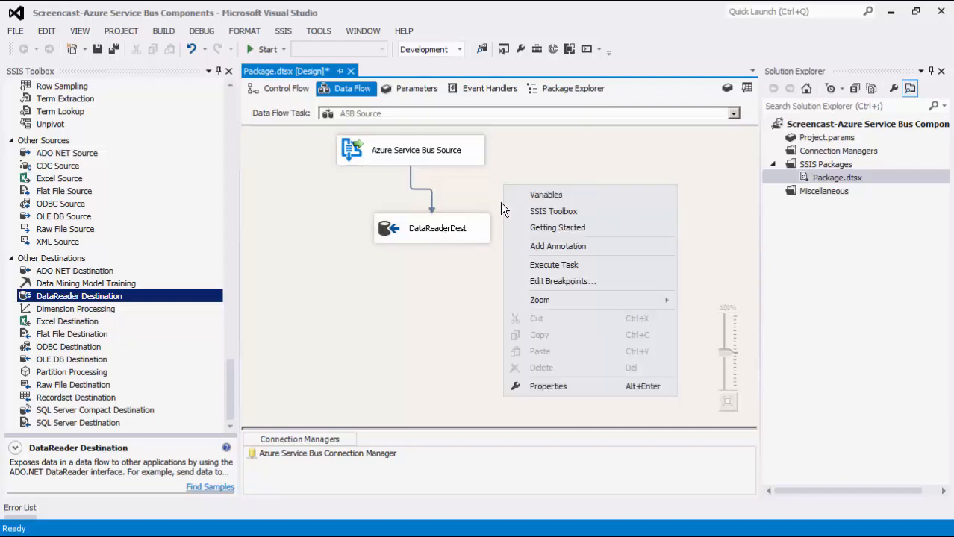
left_click(530, 271)
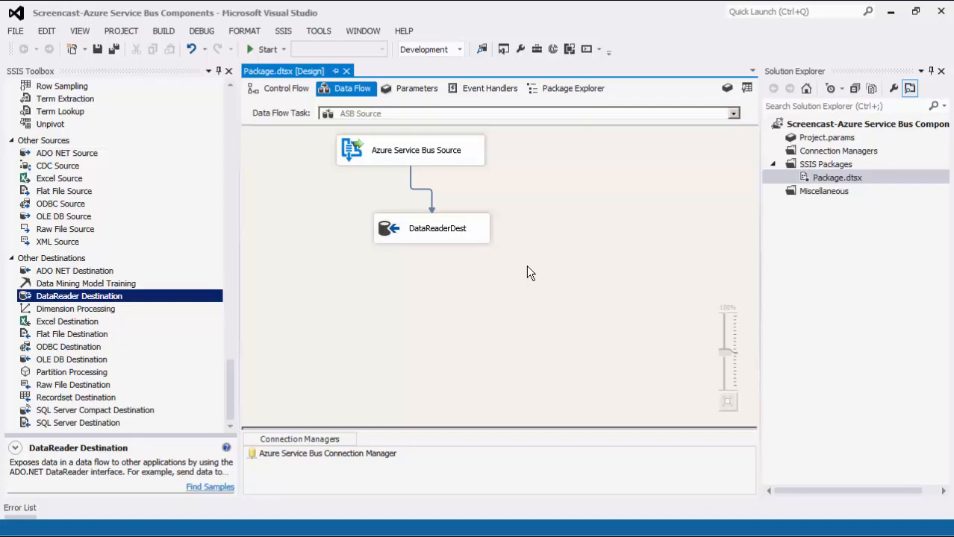
left_click(263, 49)
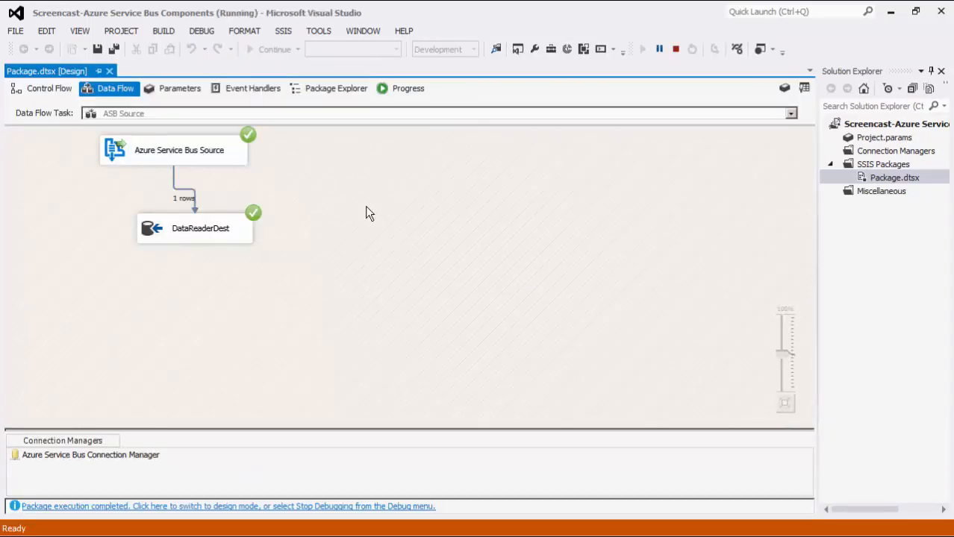
left_click(227, 506)
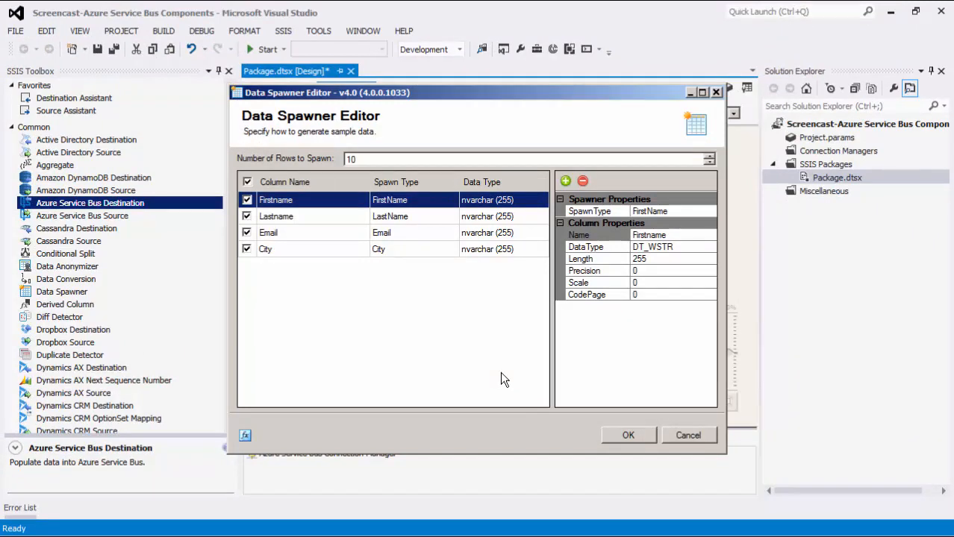
mouse_move(615, 433)
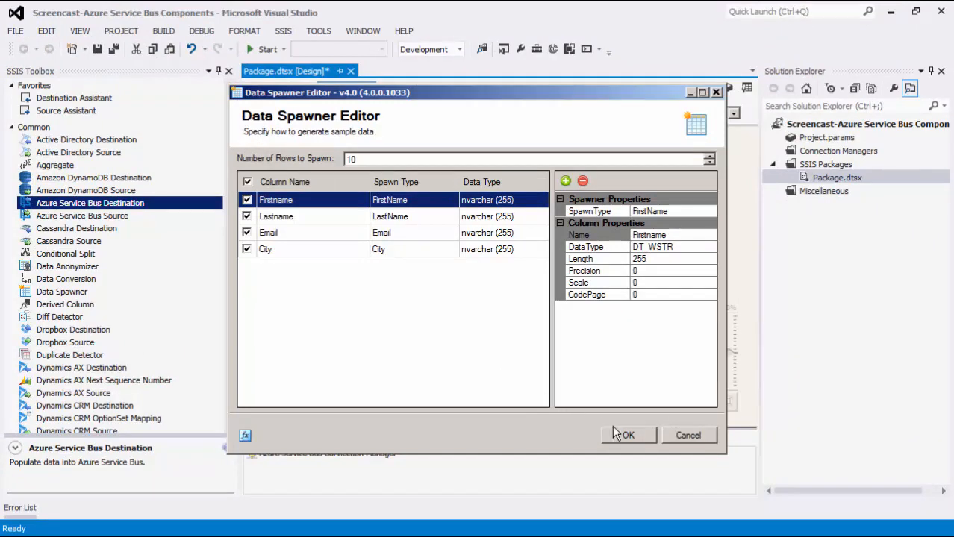
- Confirm the Data Spawner, XML Merge and Derived Column settings and place an Azure Service Bus Destination below them
left_click(627, 435)
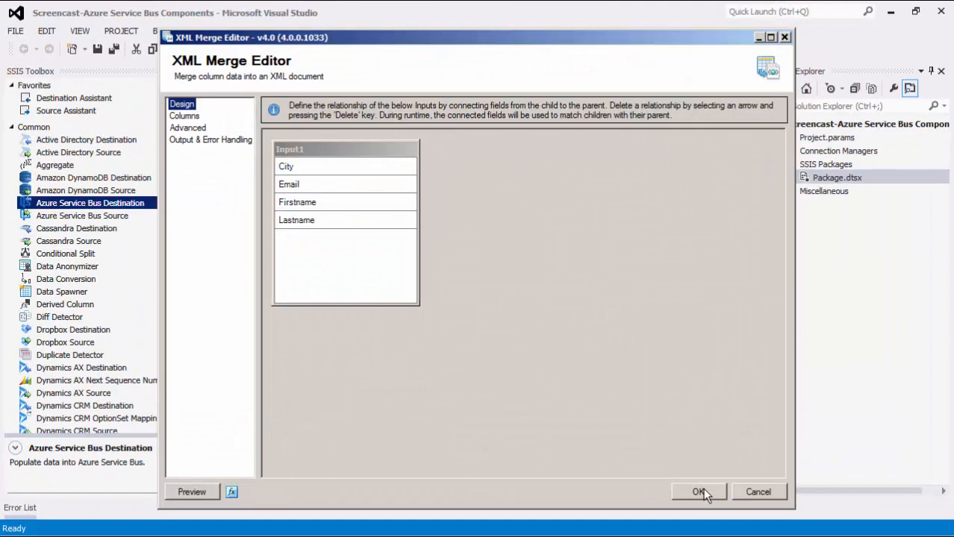
left_click(699, 493)
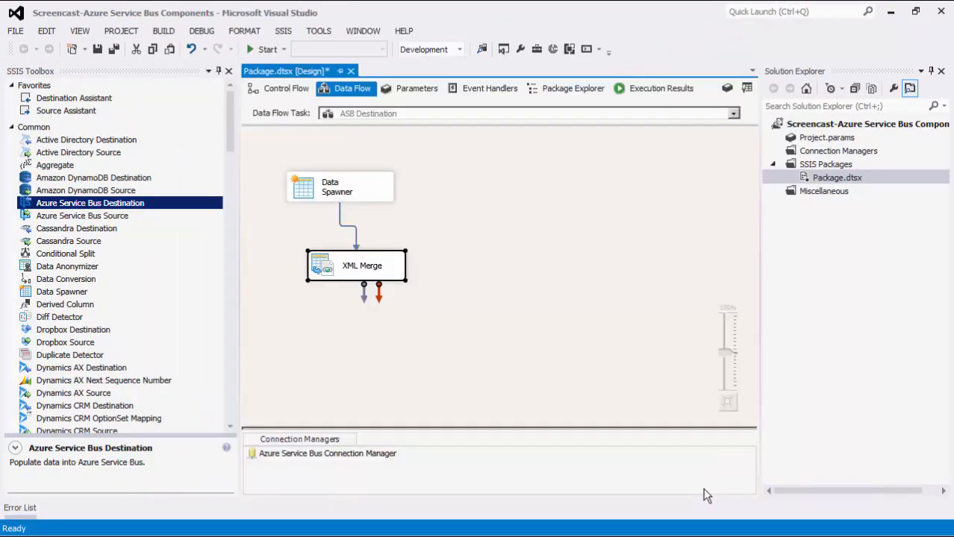
left_click(430, 309)
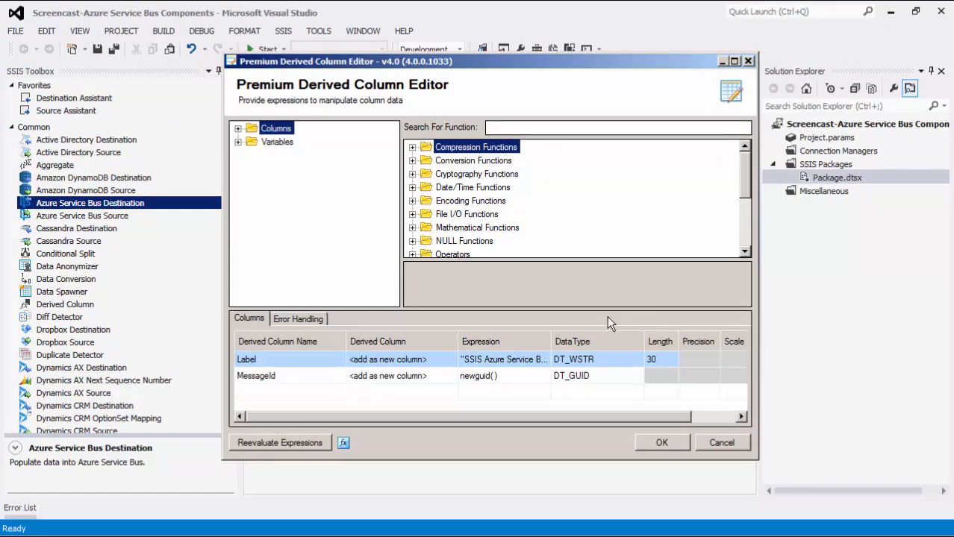
mouse_move(654, 382)
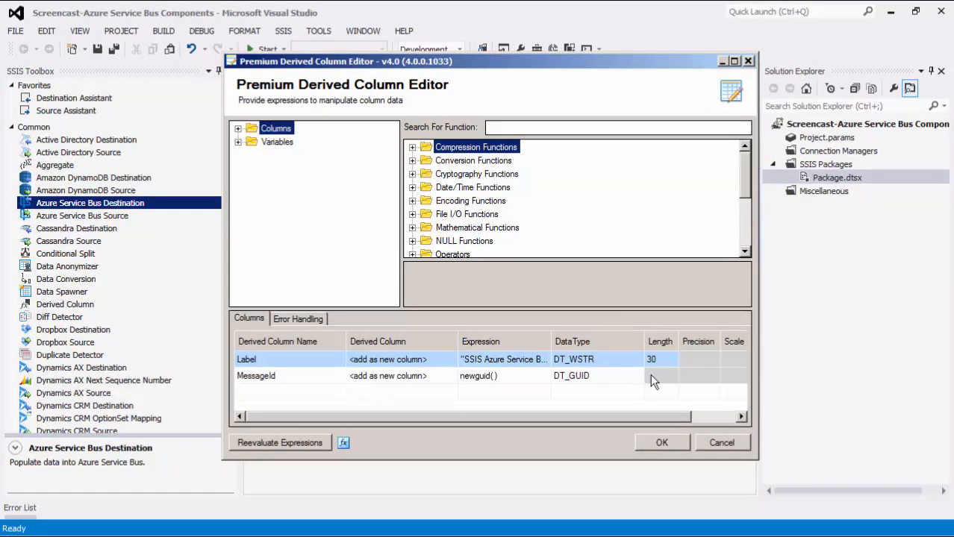
left_click(660, 442)
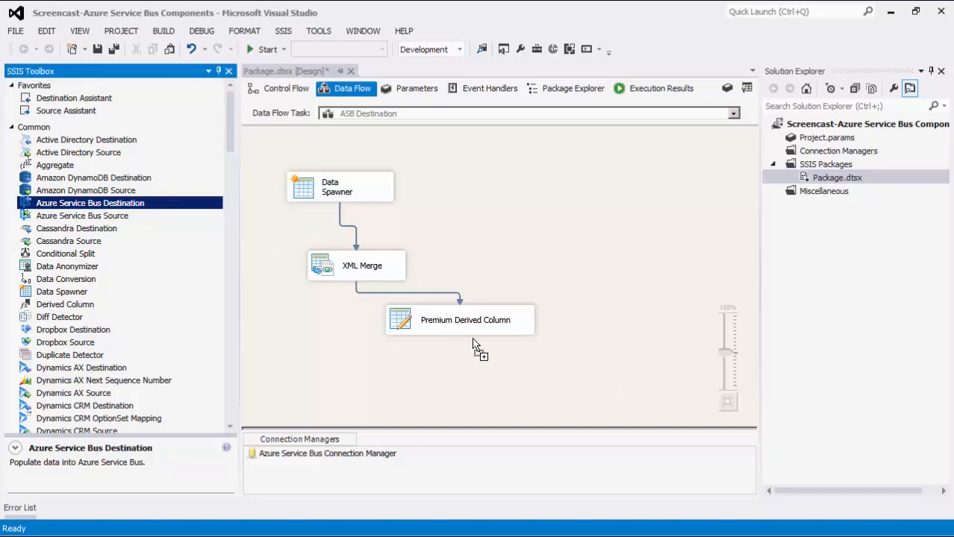
left_click_drag(89, 203, 576, 370)
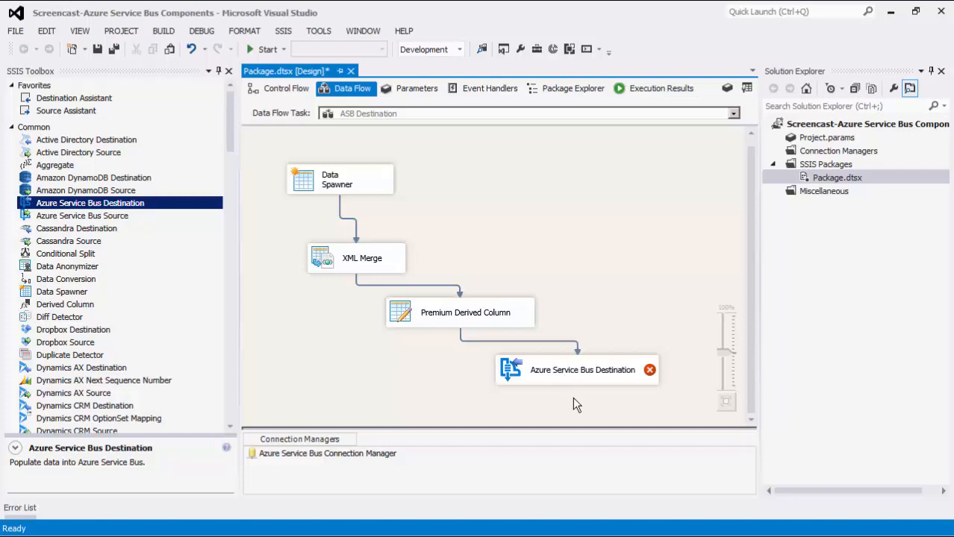
- Set the destination's entity type to Queue and choose the queue named destination, keeping time to live 86400
left_click(575, 371)
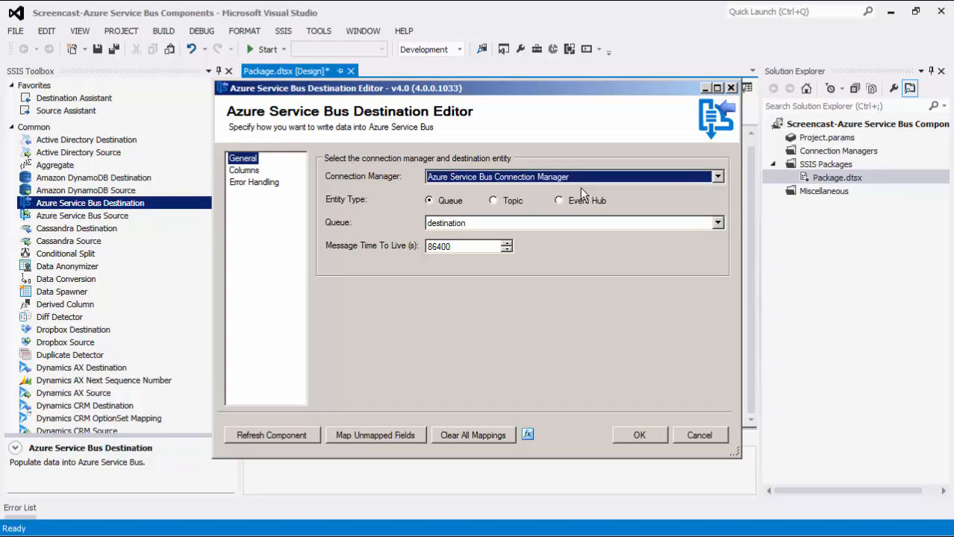
mouse_move(450, 208)
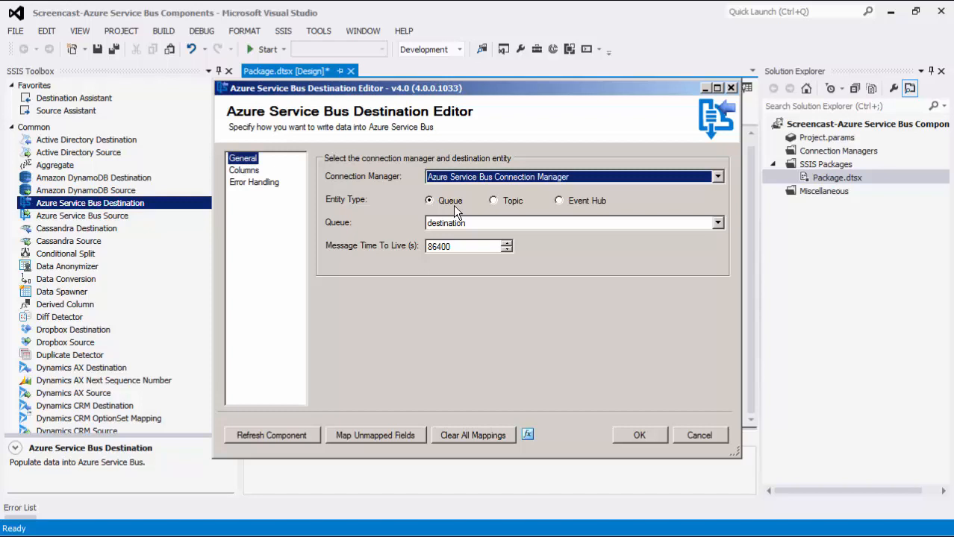
left_click(493, 200)
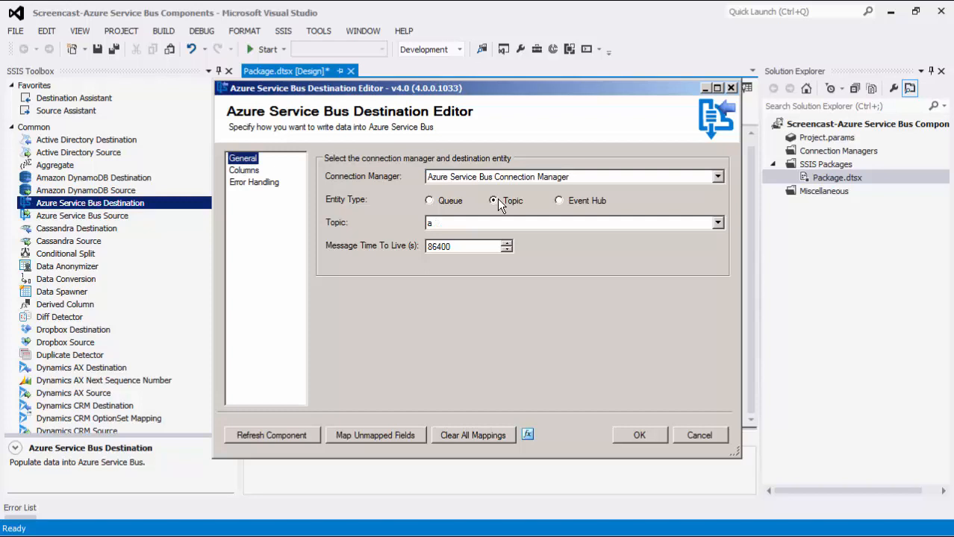
mouse_move(589, 203)
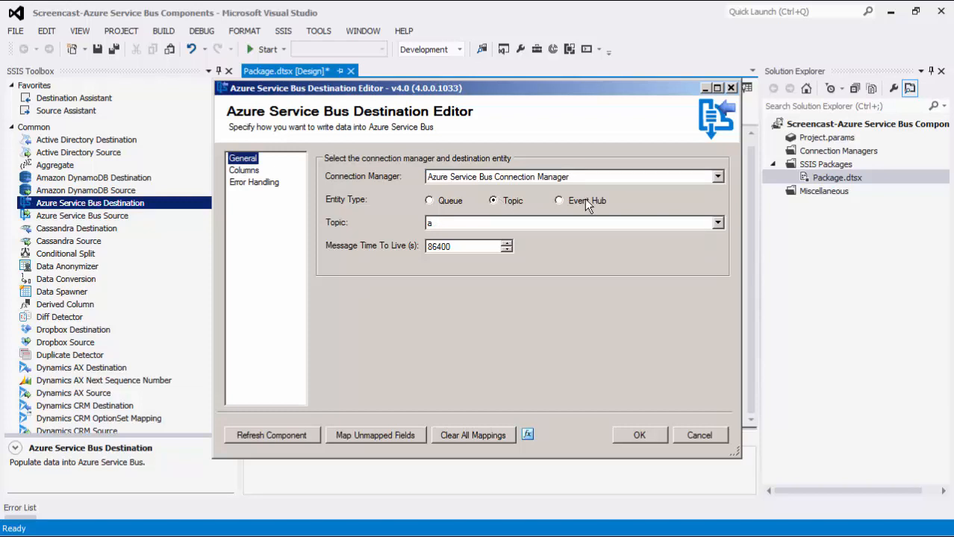
left_click(558, 200)
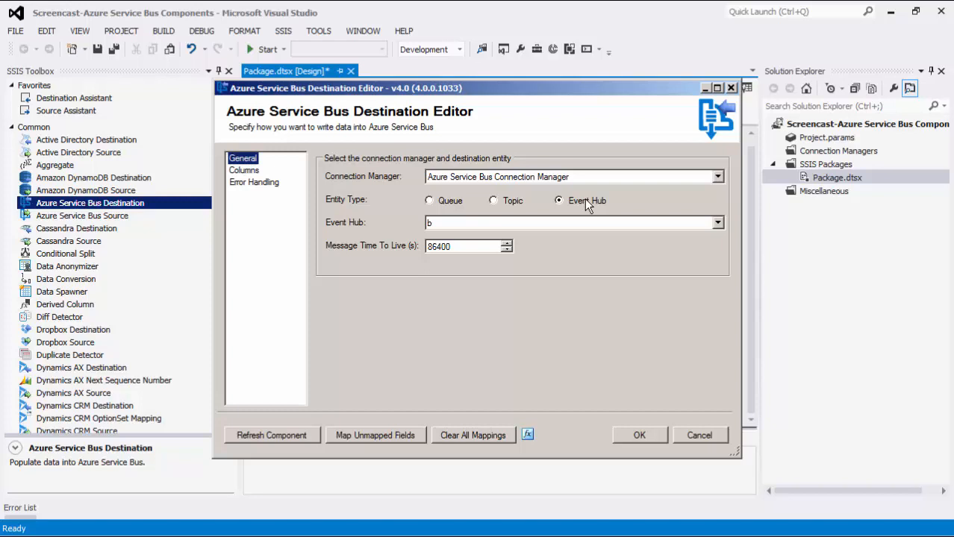
left_click(430, 200)
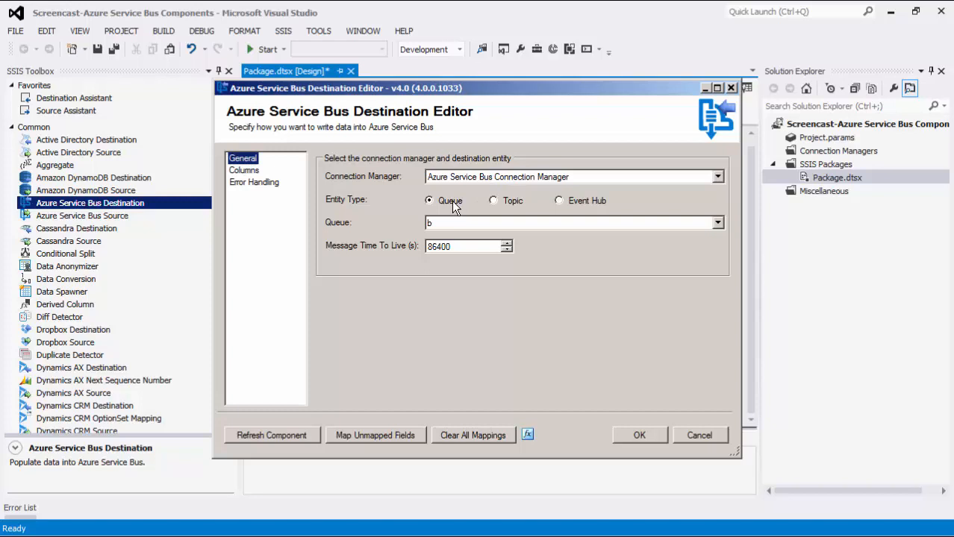
left_click(715, 222)
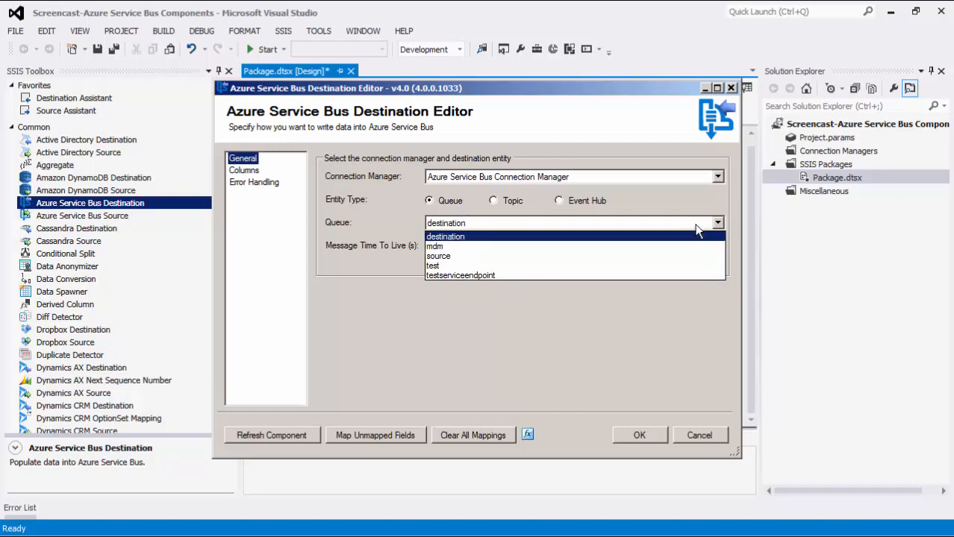
left_click(445, 236)
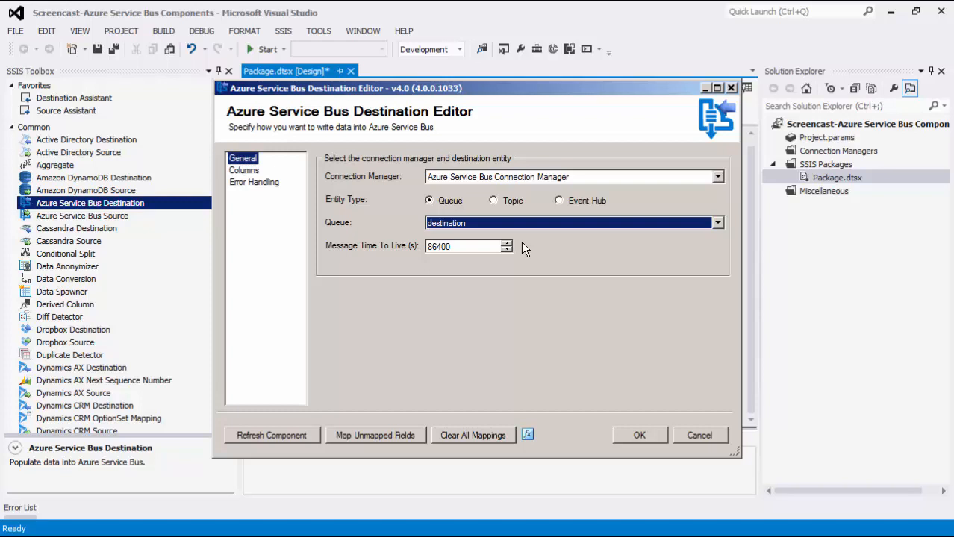
mouse_move(316, 439)
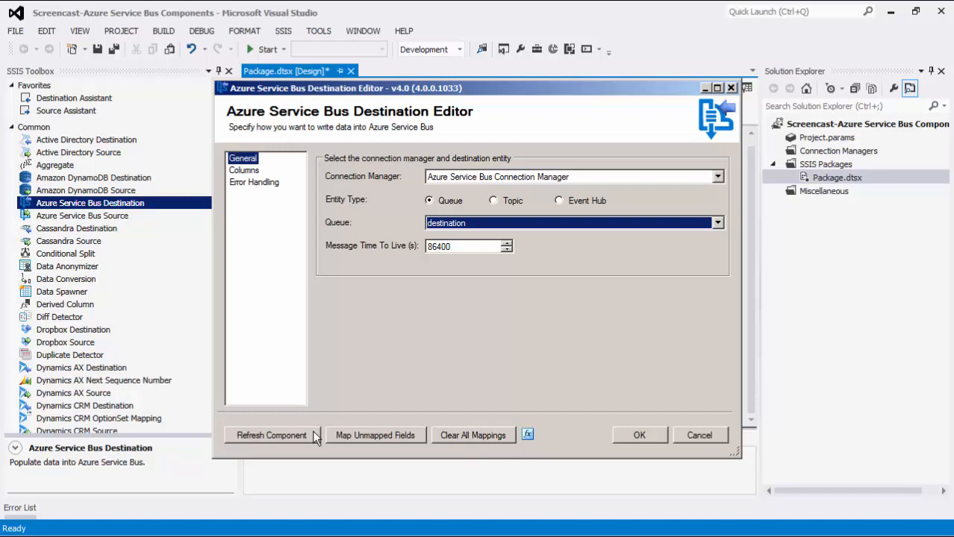
mouse_move(259, 177)
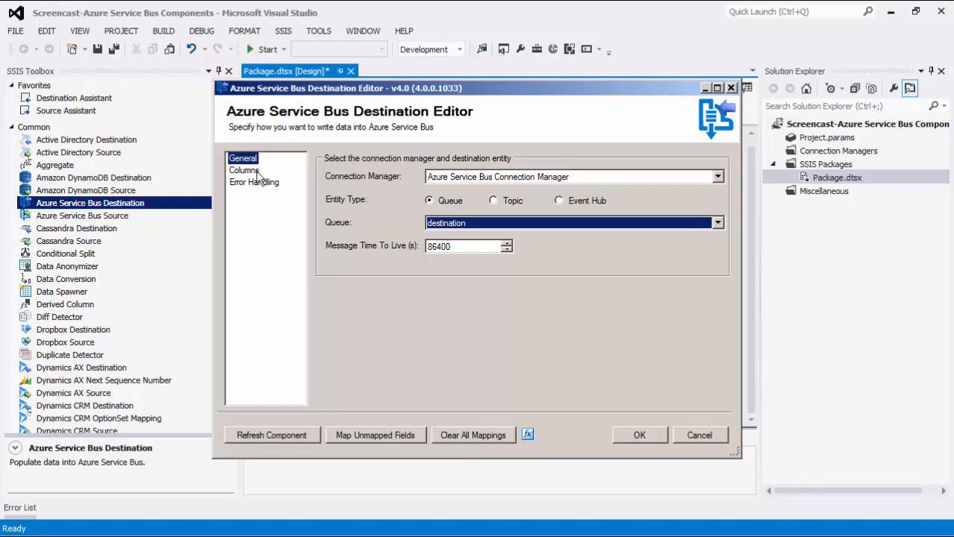
- Map MergedXml to MessageText, skip adding a custom field, and leave error handling on Fail on error
left_click(244, 171)
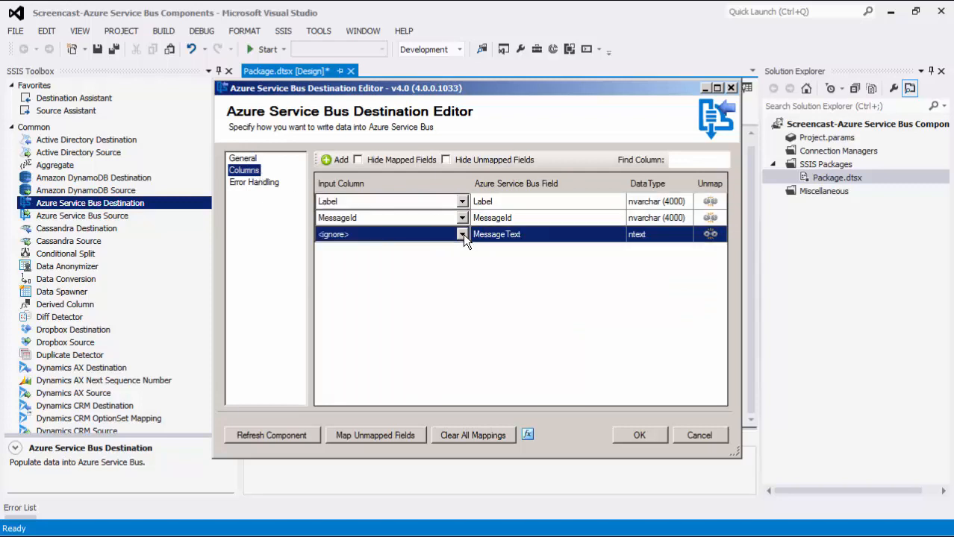
left_click(461, 235)
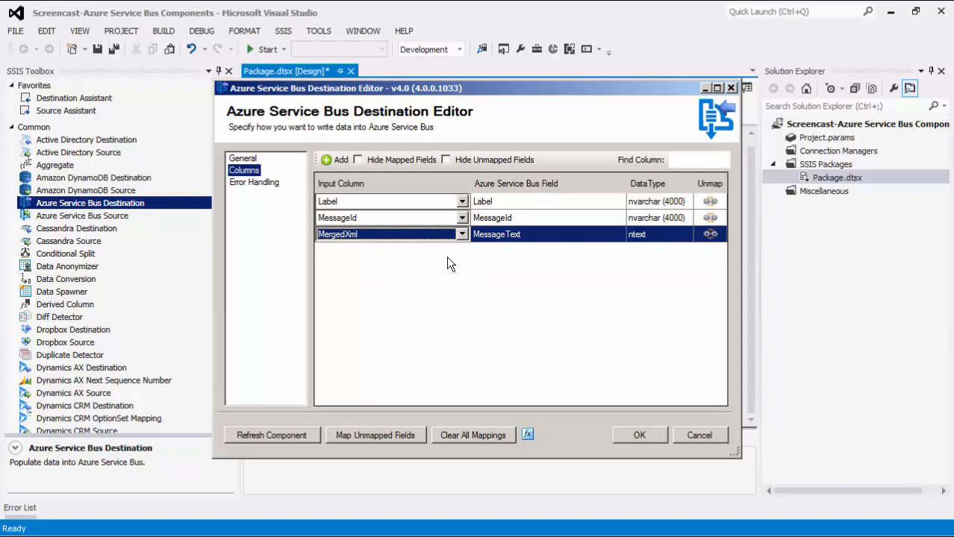
mouse_move(477, 257)
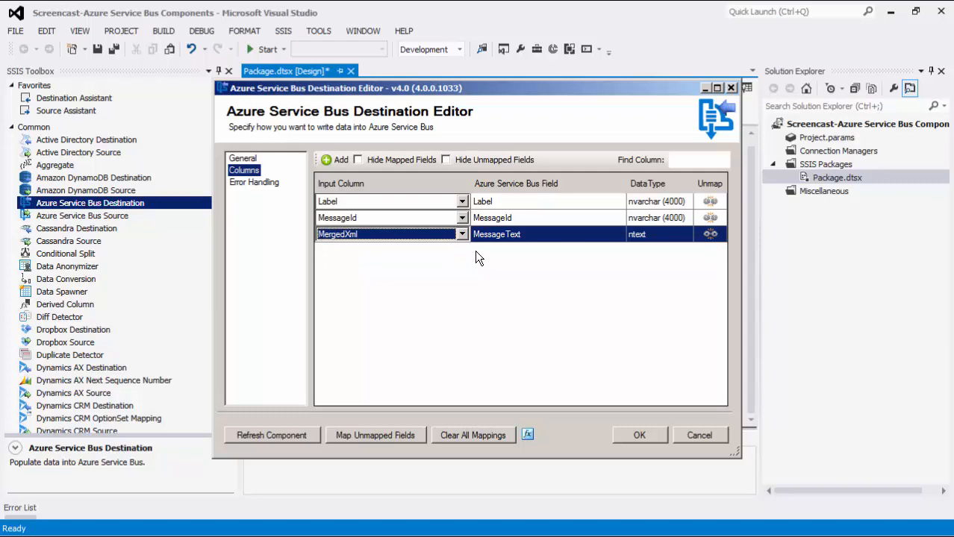
left_click(336, 160)
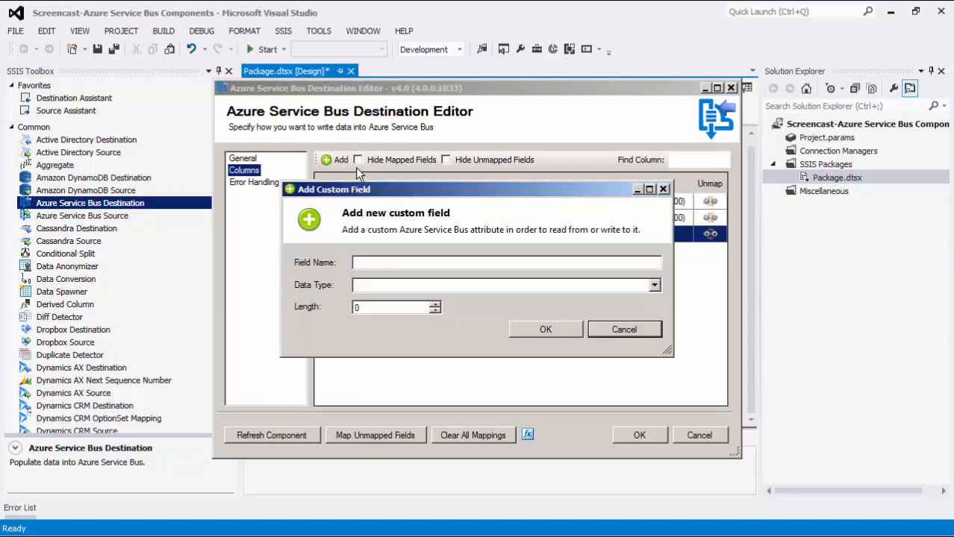
mouse_move(666, 289)
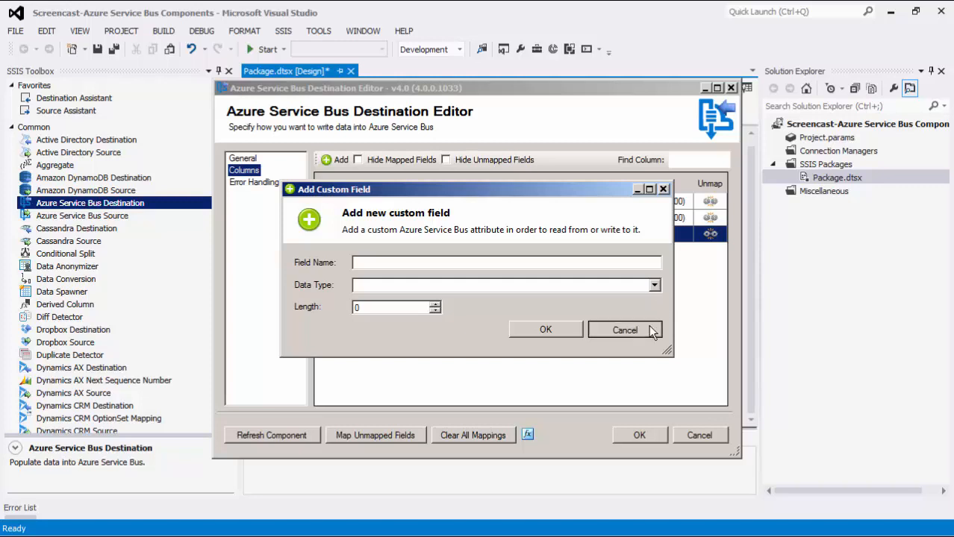
left_click(624, 330)
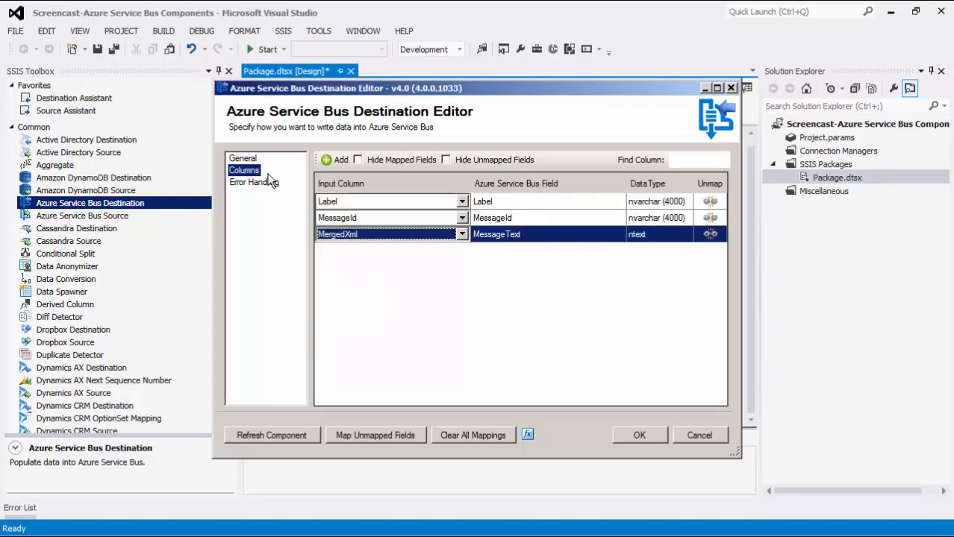
left_click(254, 182)
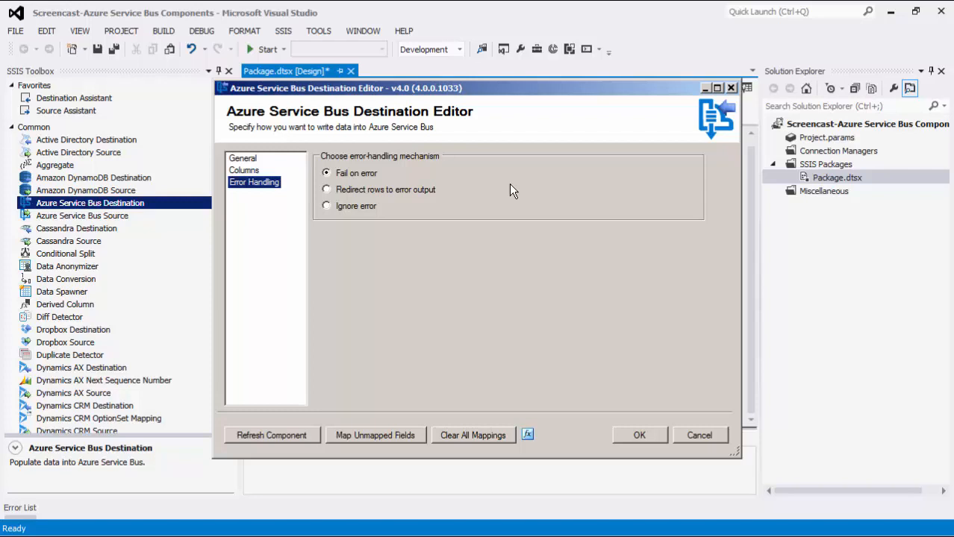
mouse_move(639, 436)
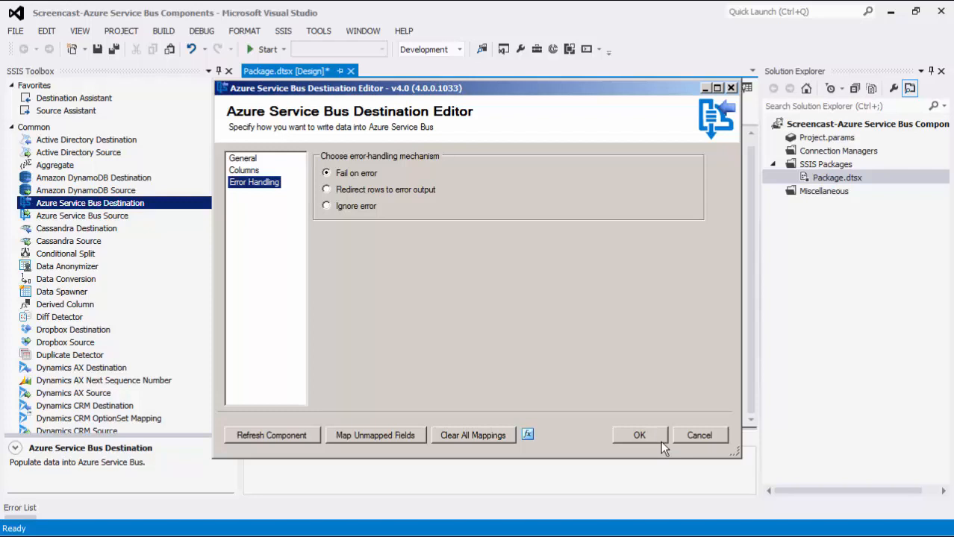
- Accept the Azure Service Bus Destination settings and execute the package
left_click(639, 436)
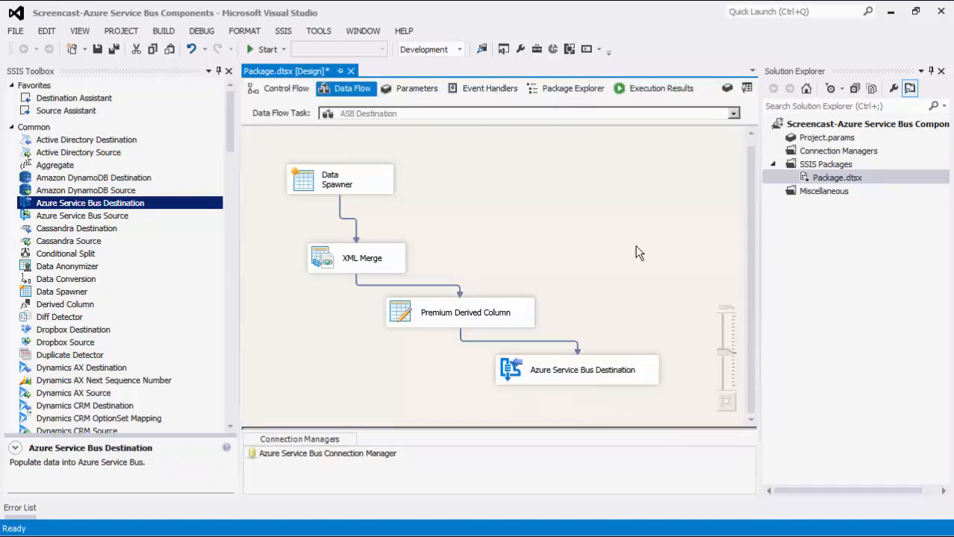
mouse_move(686, 330)
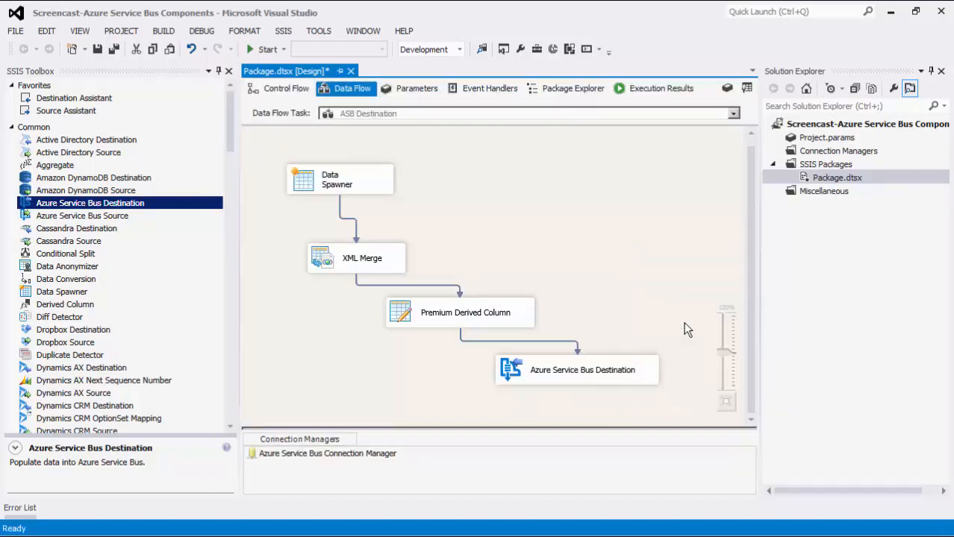
left_click(266, 50)
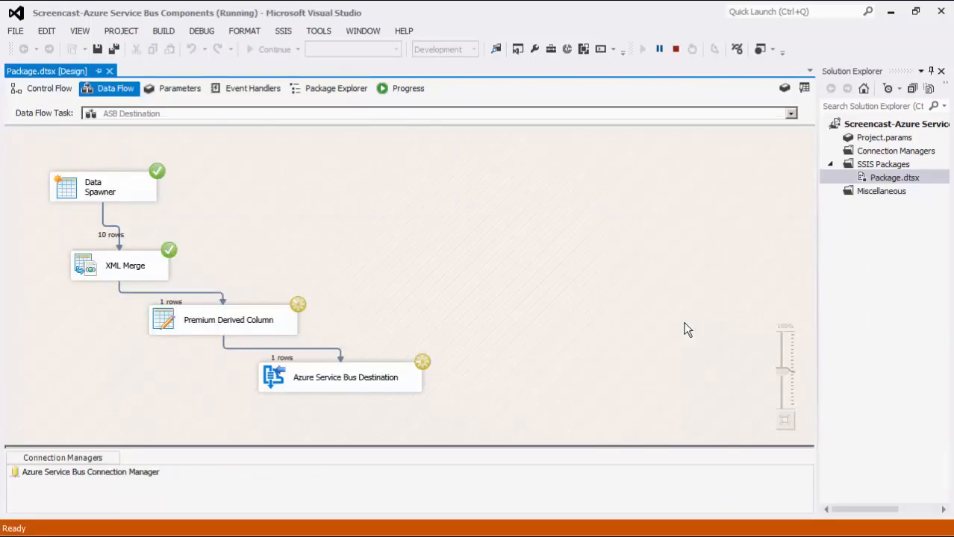